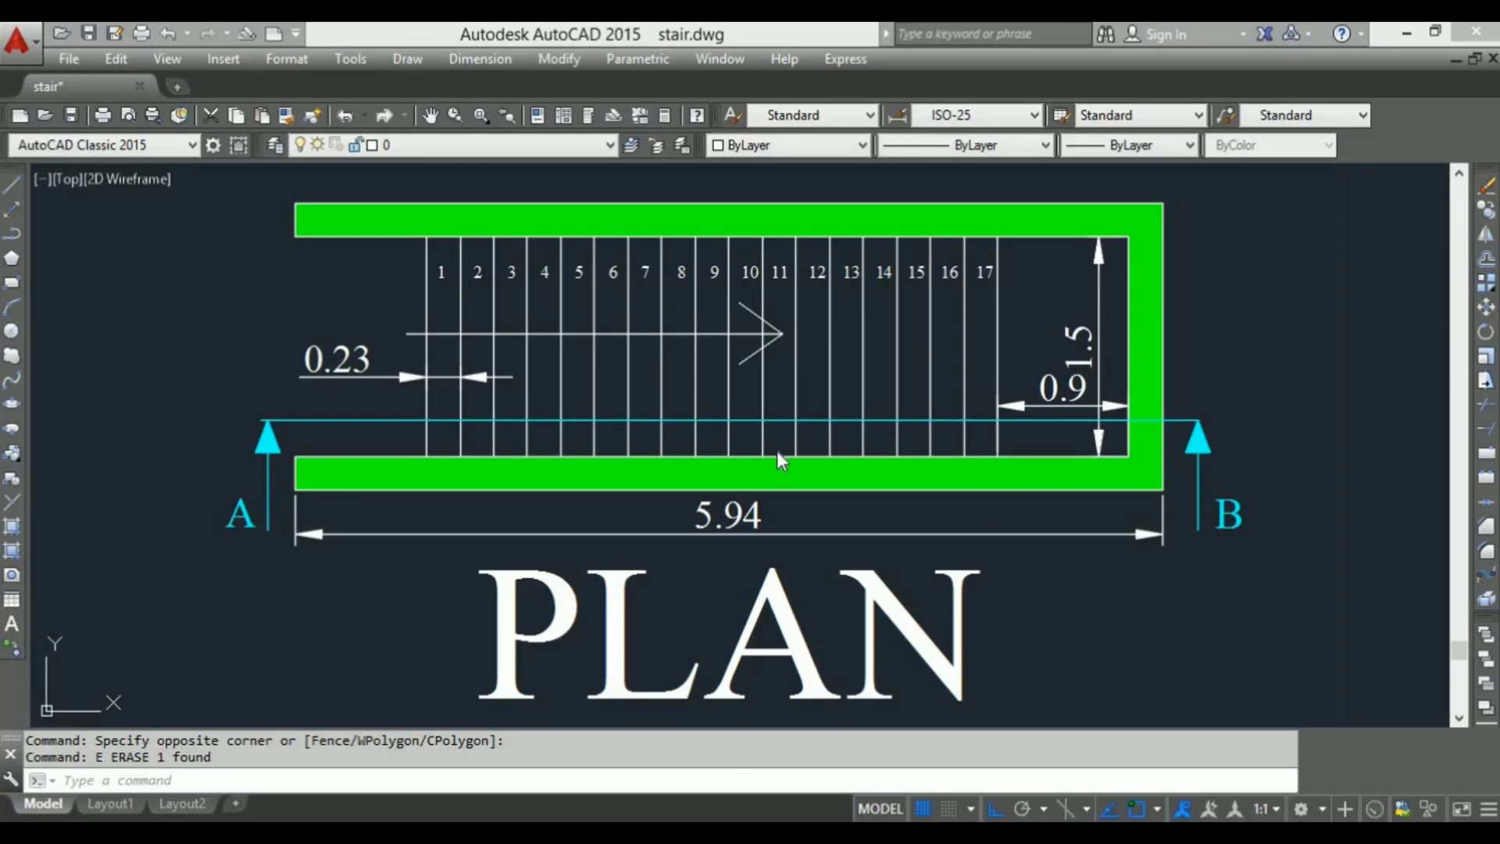
mouse_move(800, 352)
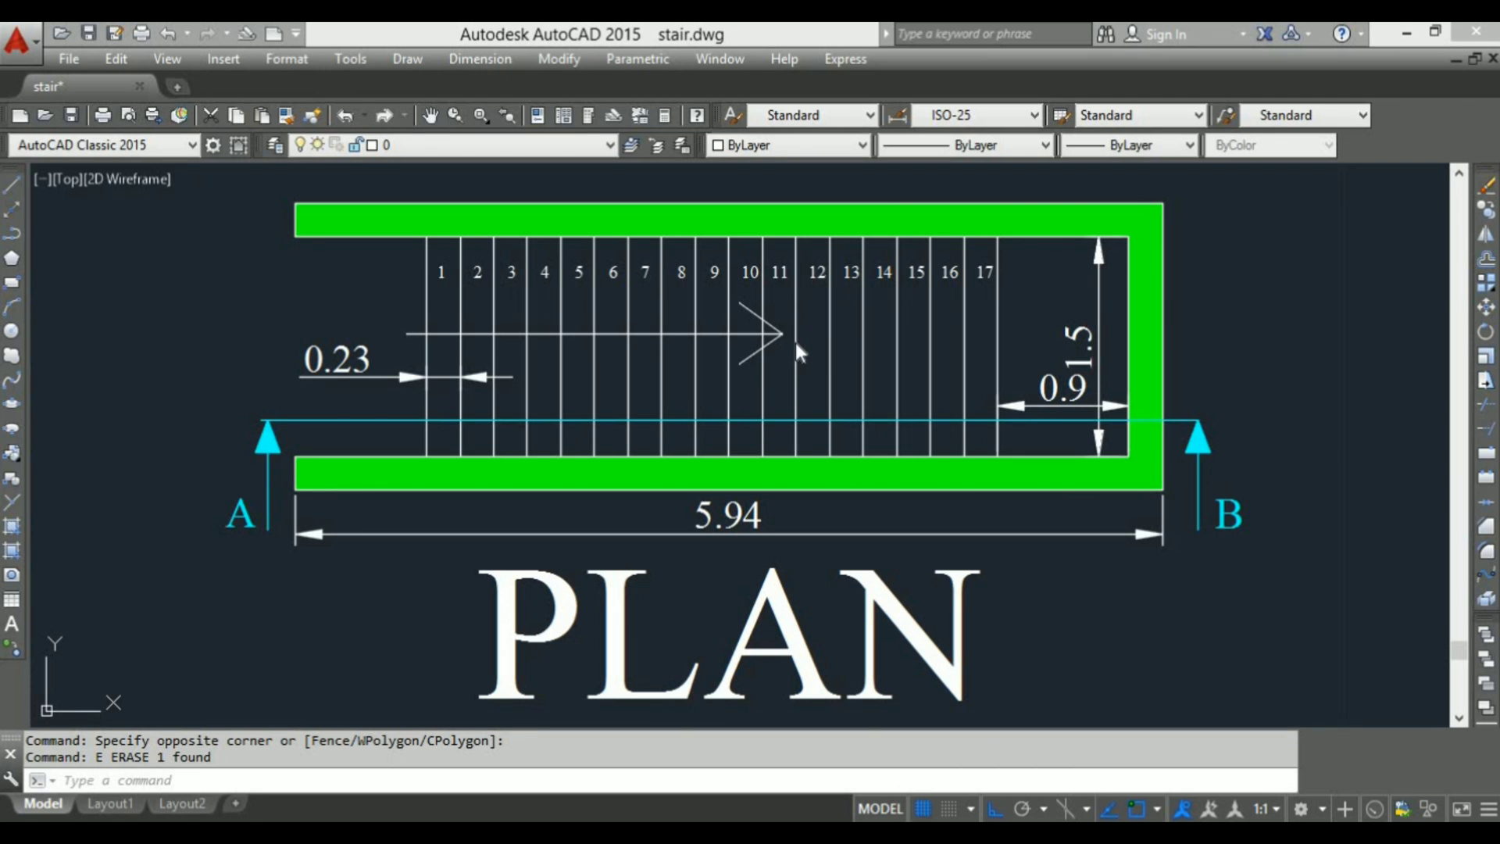
mouse_move(988, 340)
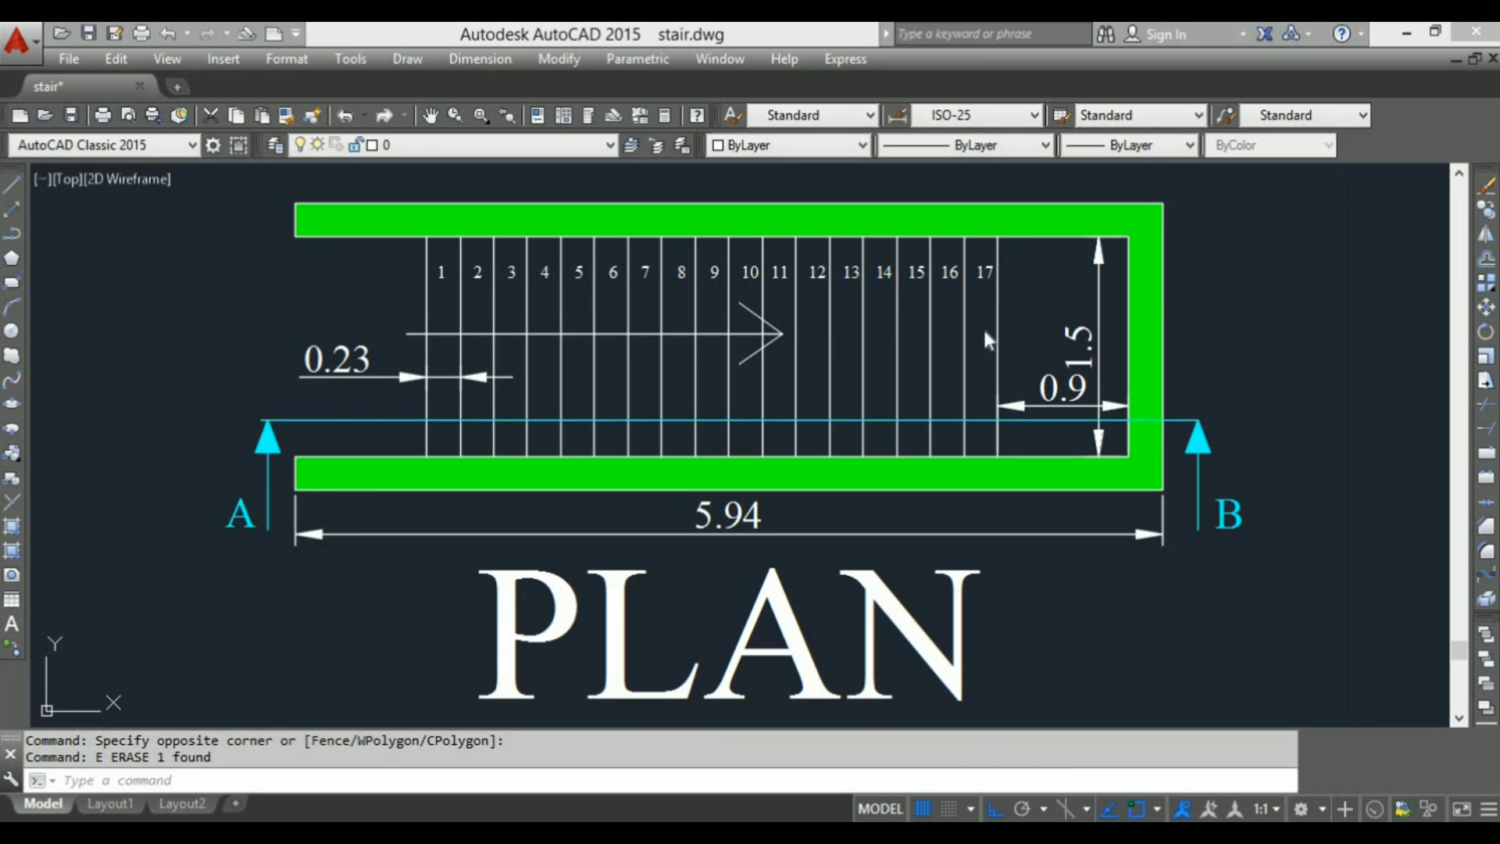
- Offset the top line 0.12 and the landing verticals 0.23, then start the diagonal pitch line
scroll("down", 3)
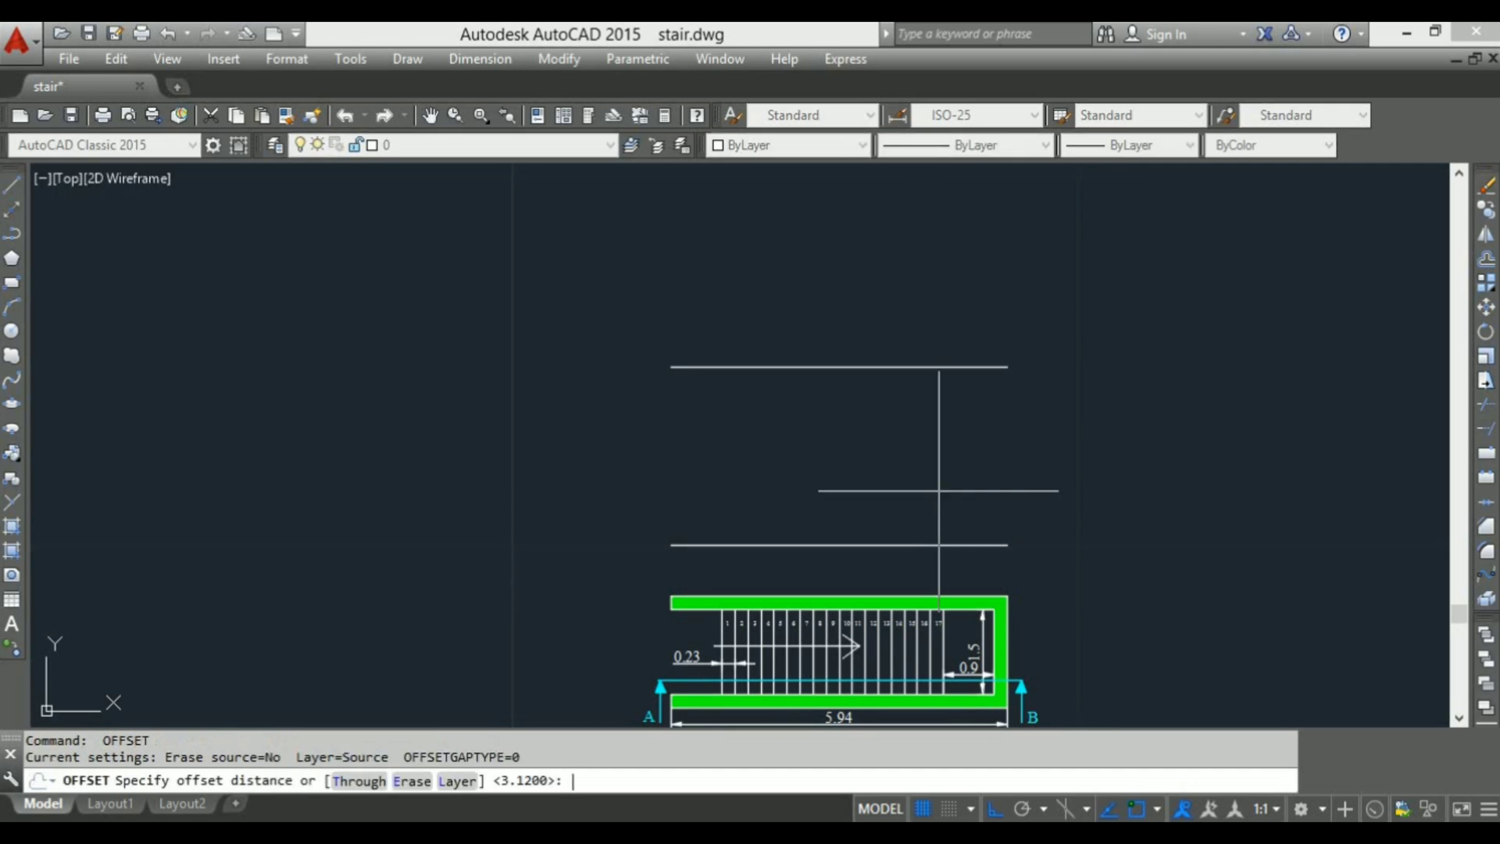
type(".12")
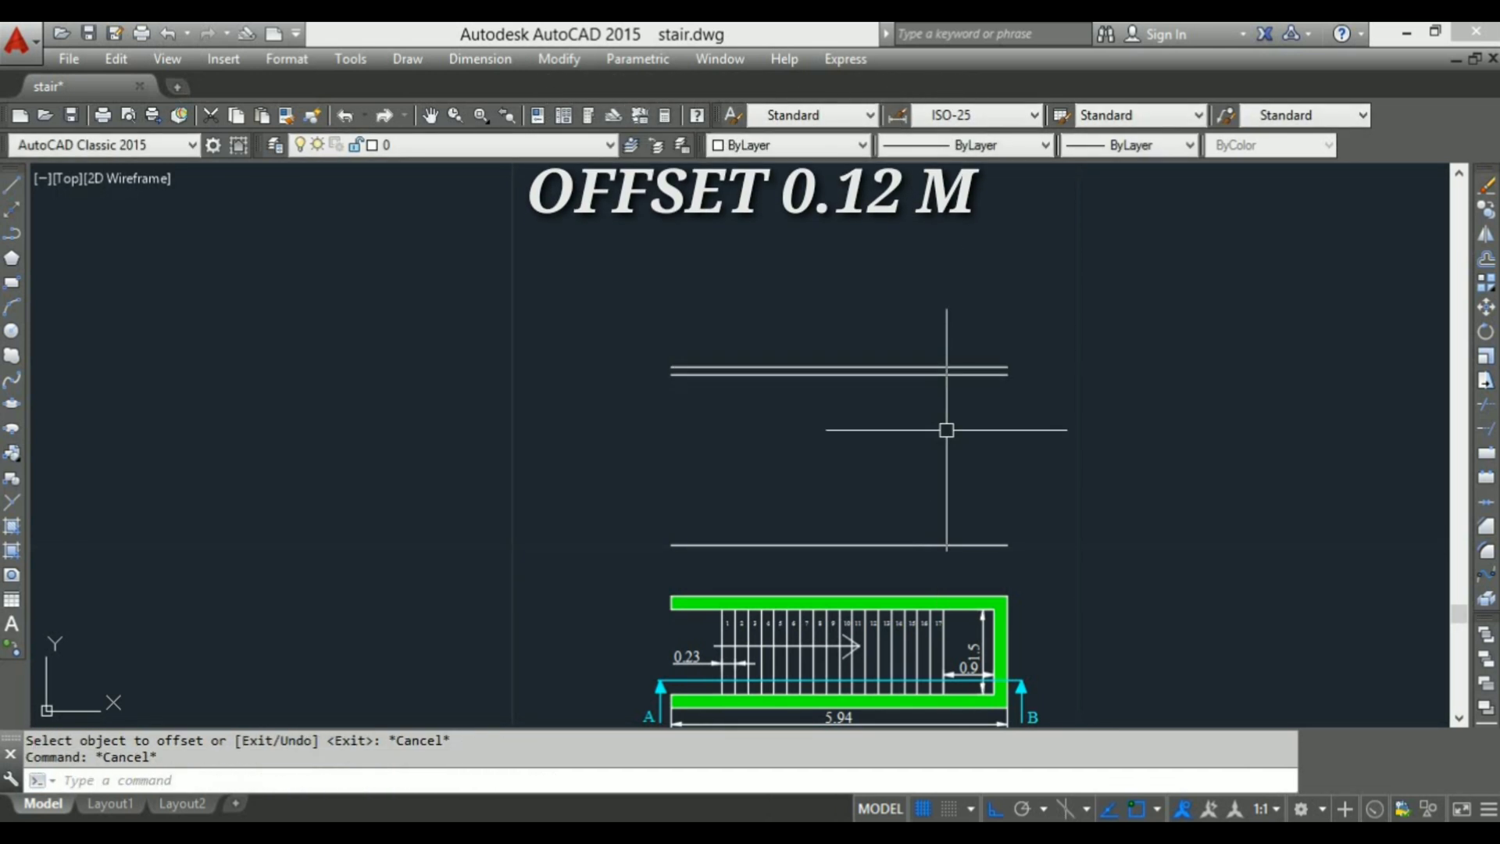
type("l")
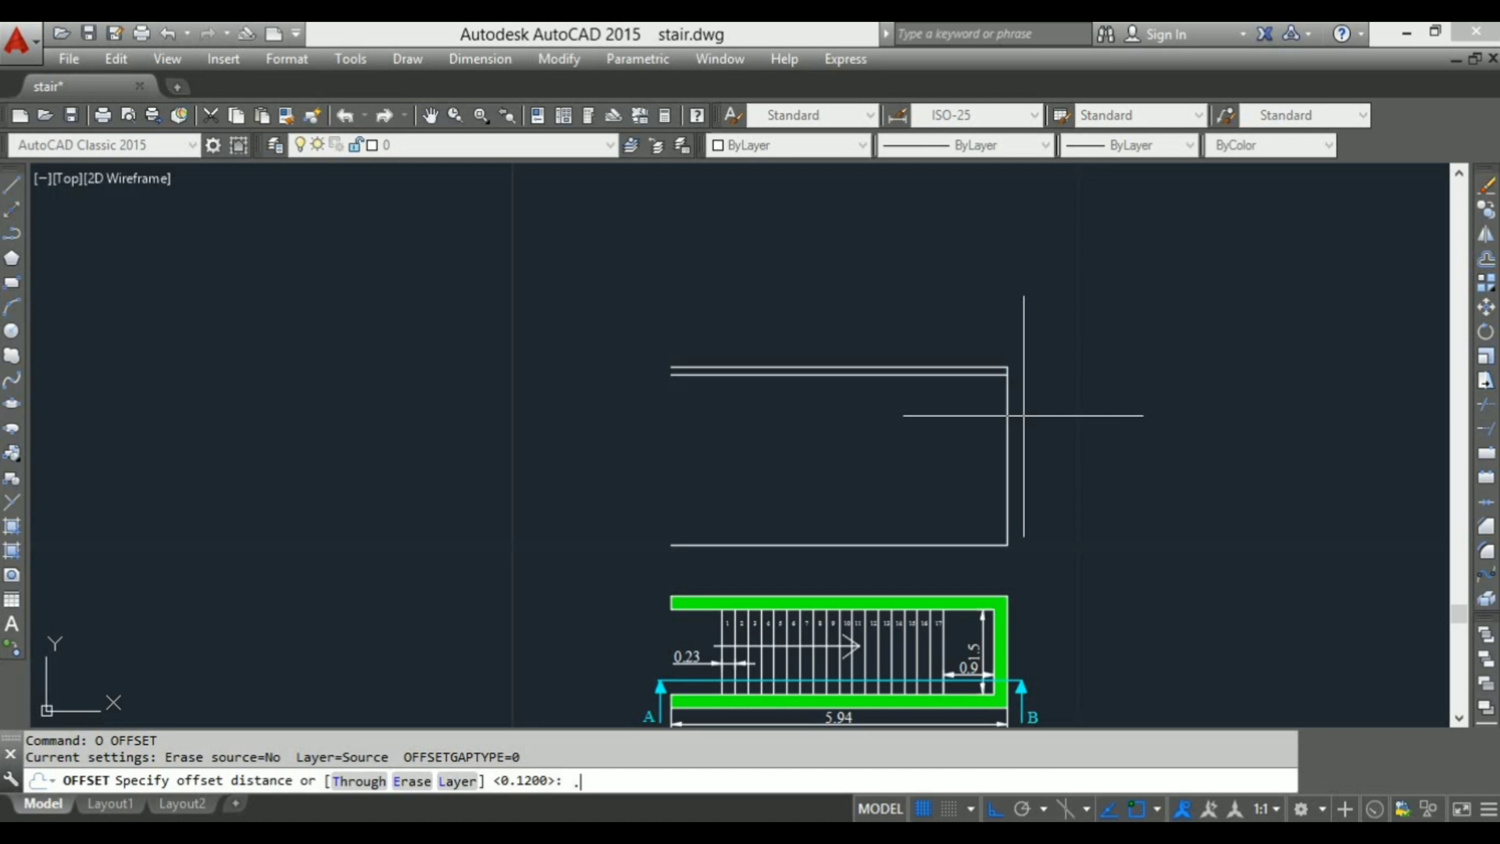
type(".23")
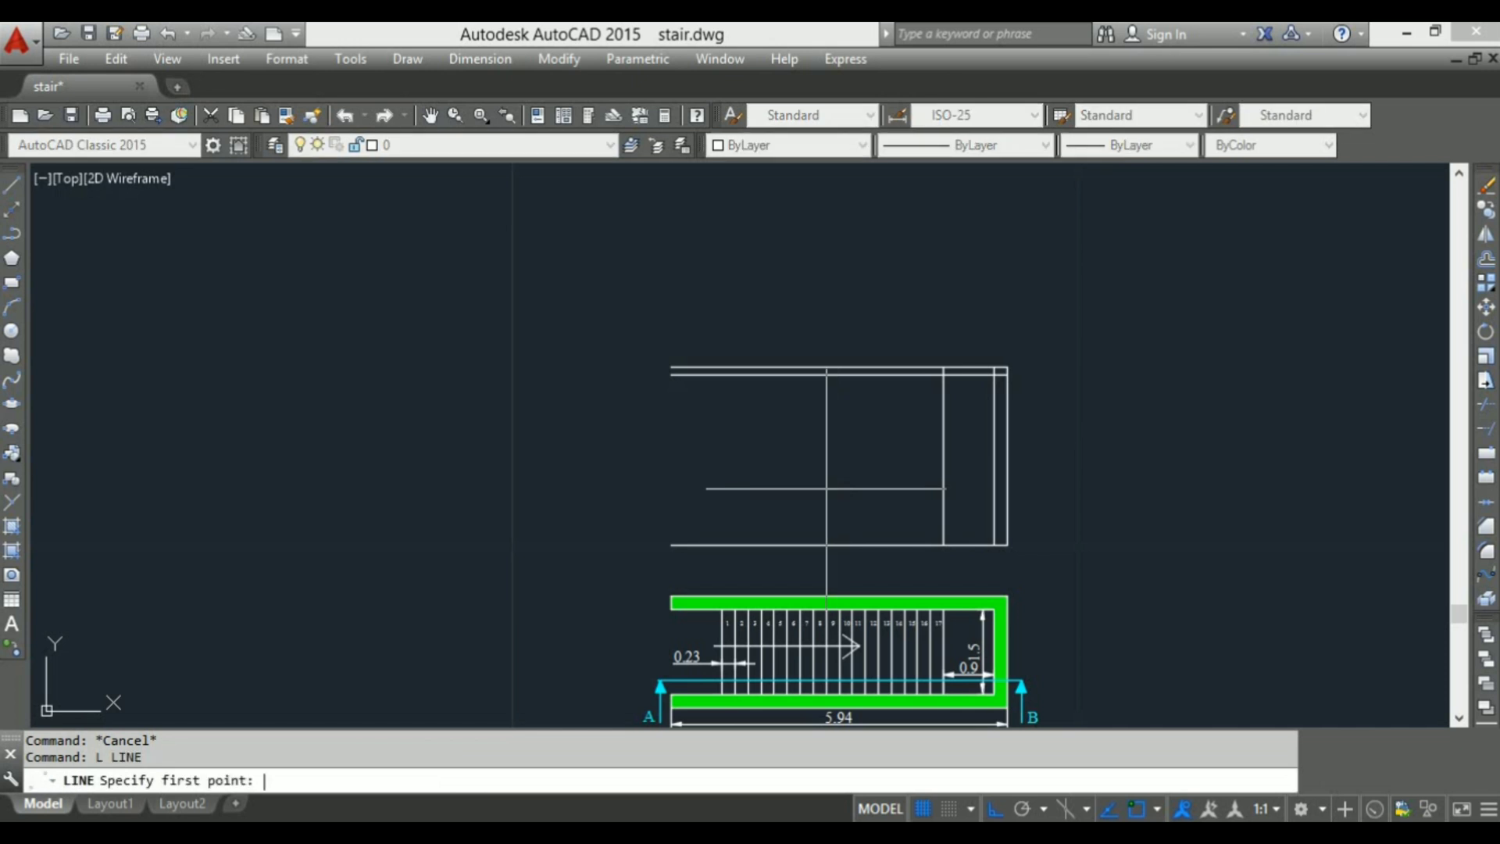
mouse_move(720, 552)
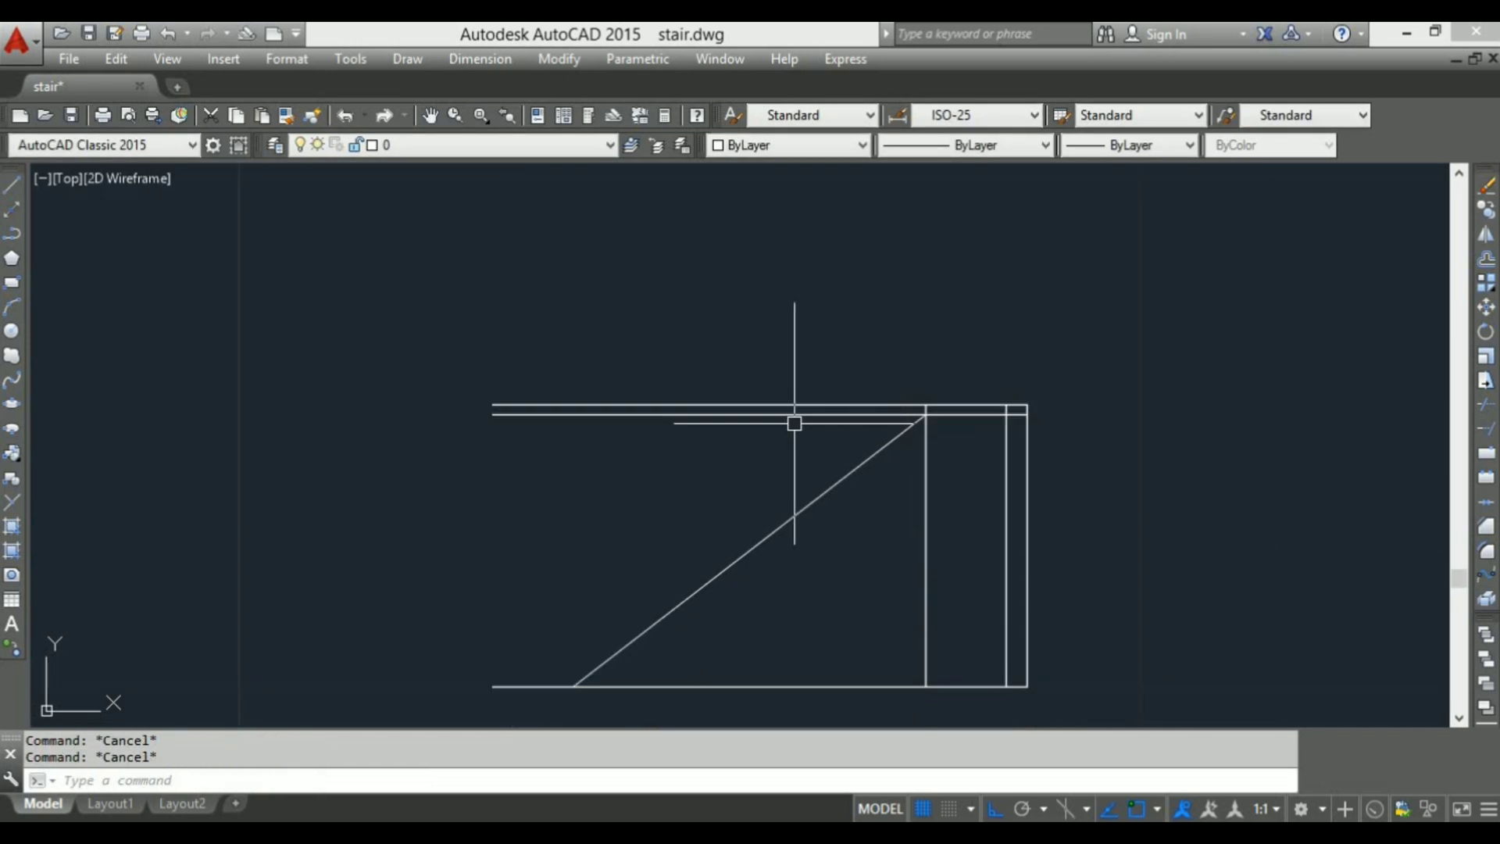
- Draw the left vertical edge closing the outline into a rectangle around the diagonal
type("t")
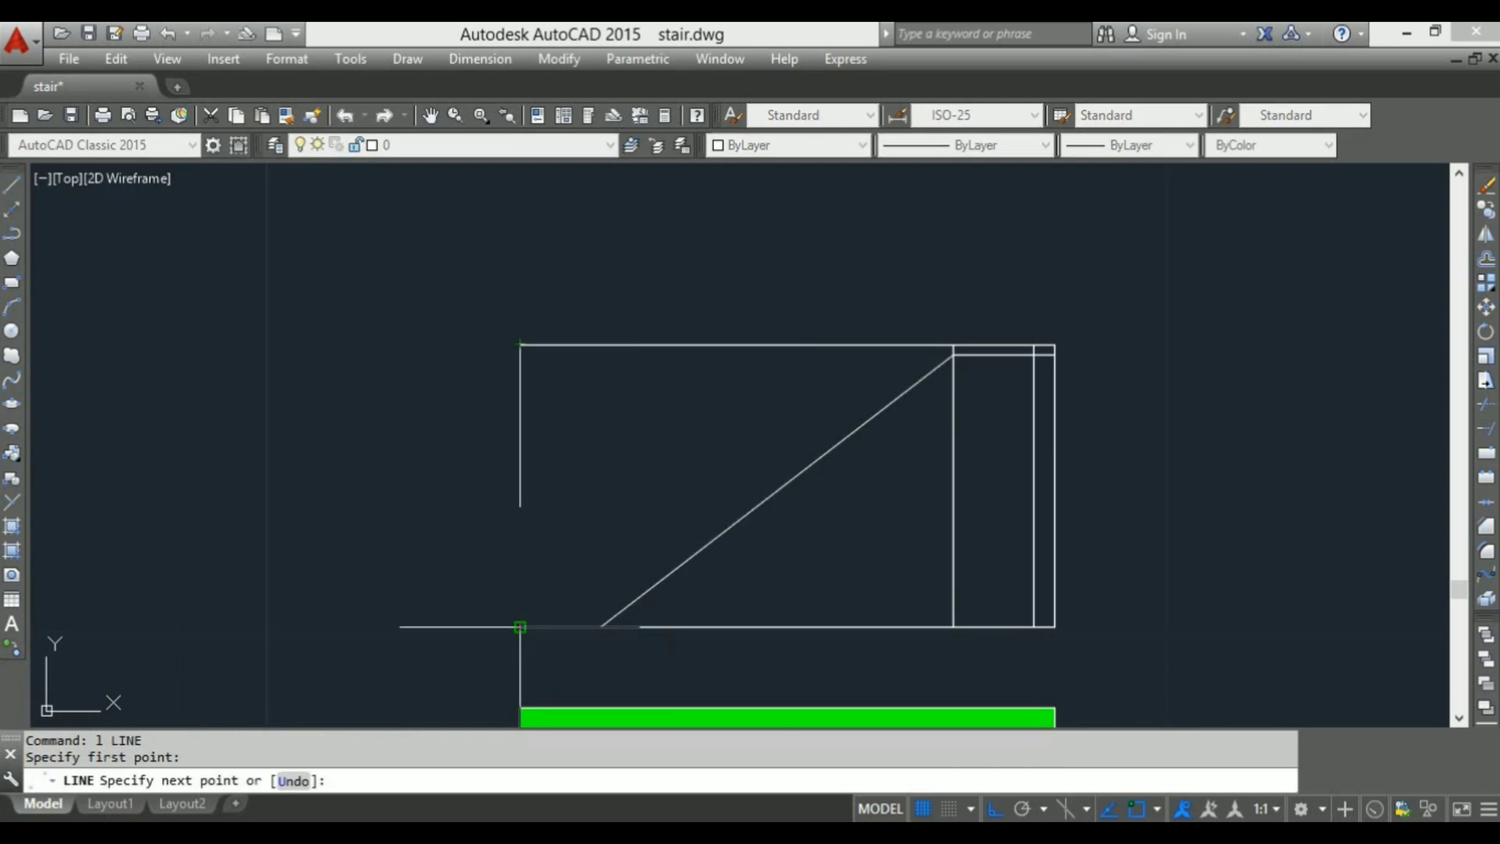
key("Escape")
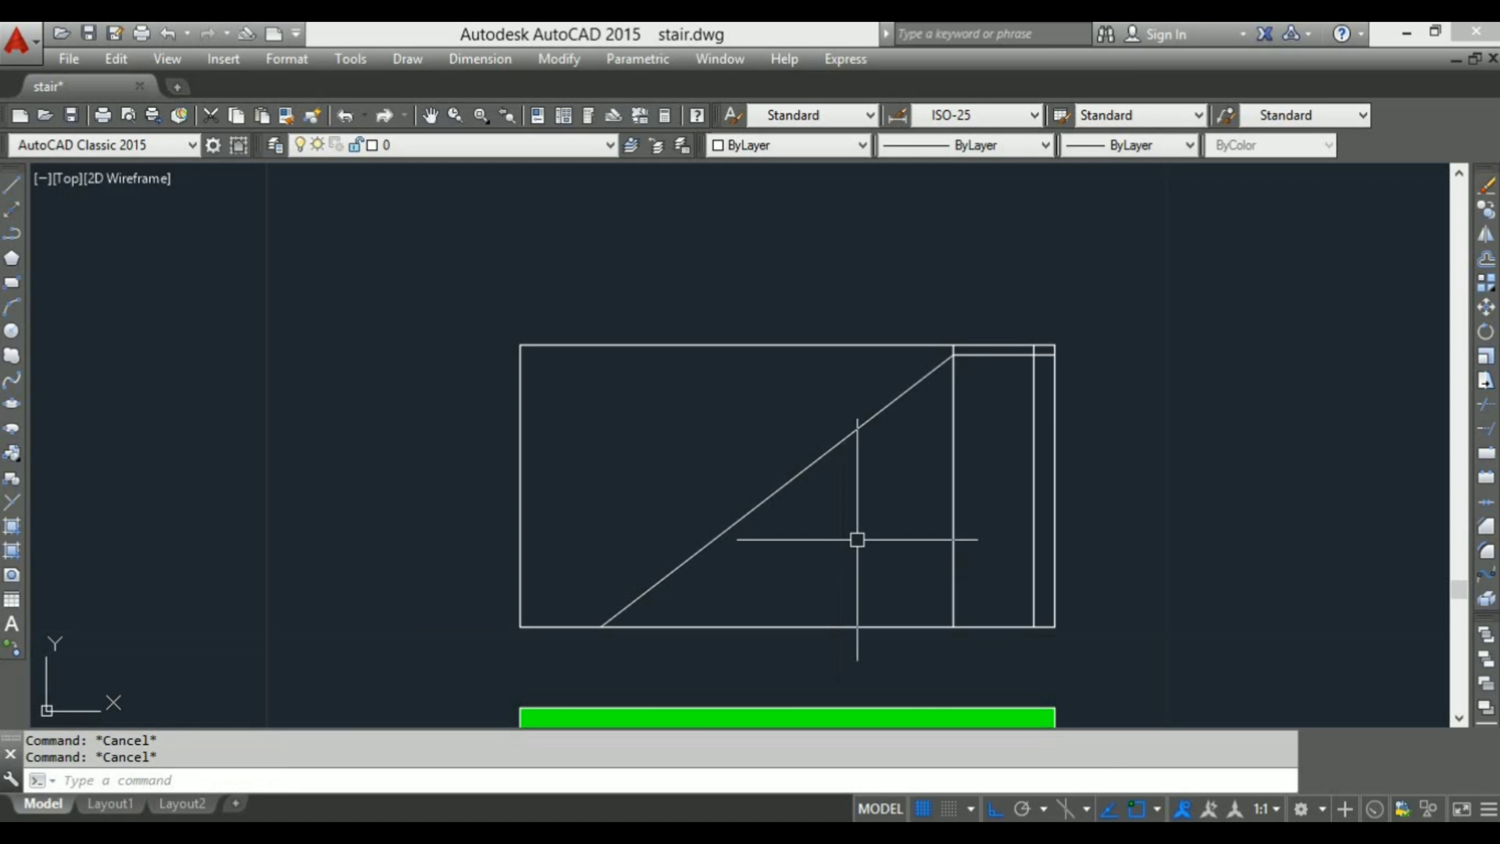
type("o")
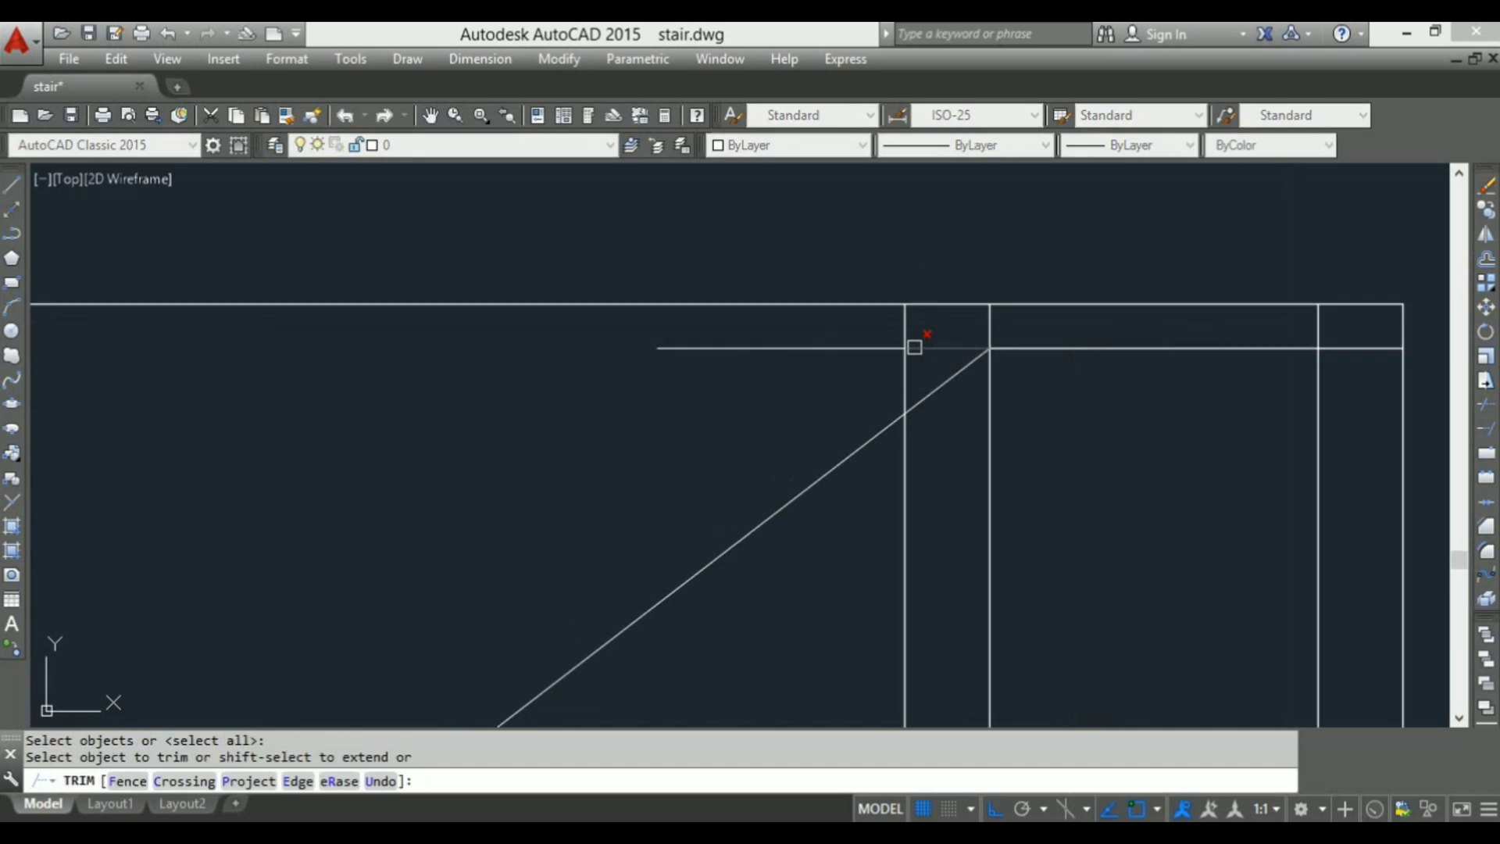
- Trim the landing stub, reshape the first riser and copy the tread/riser steps up the diagonal
left_click(914, 347)
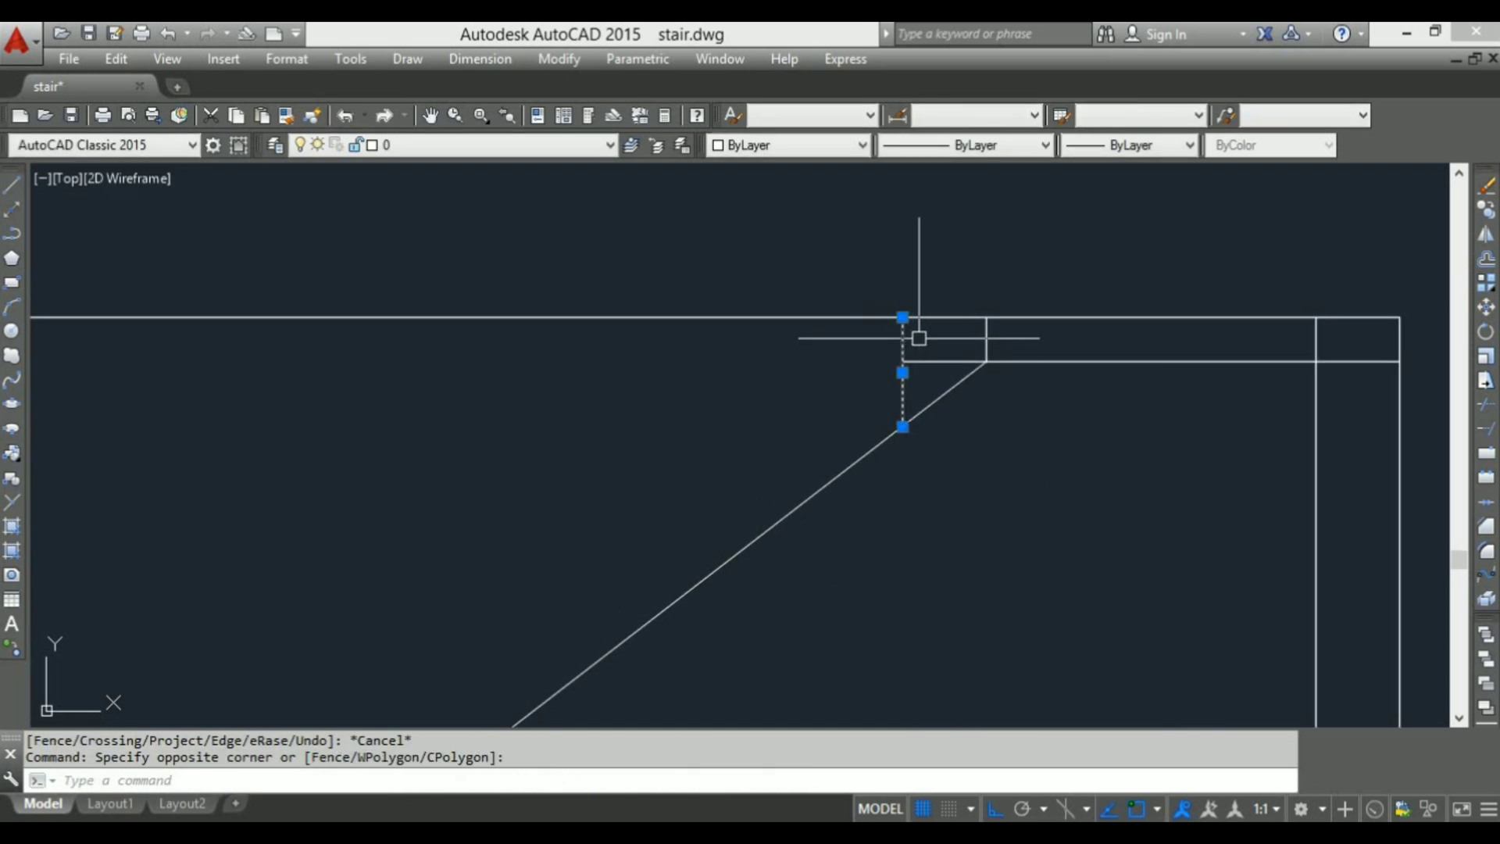
left_click(902, 318)
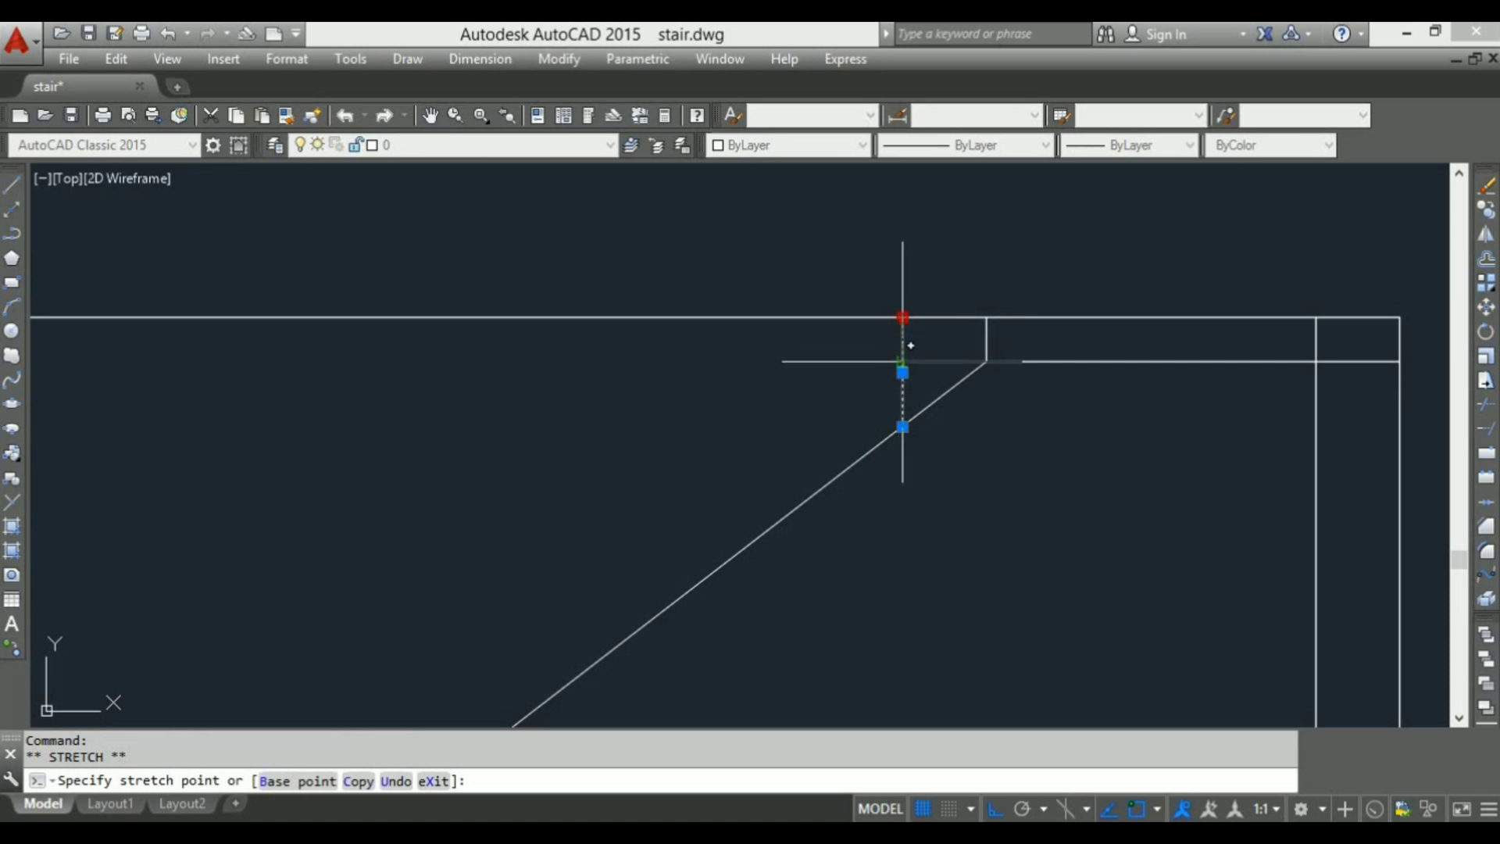
key("Escape")
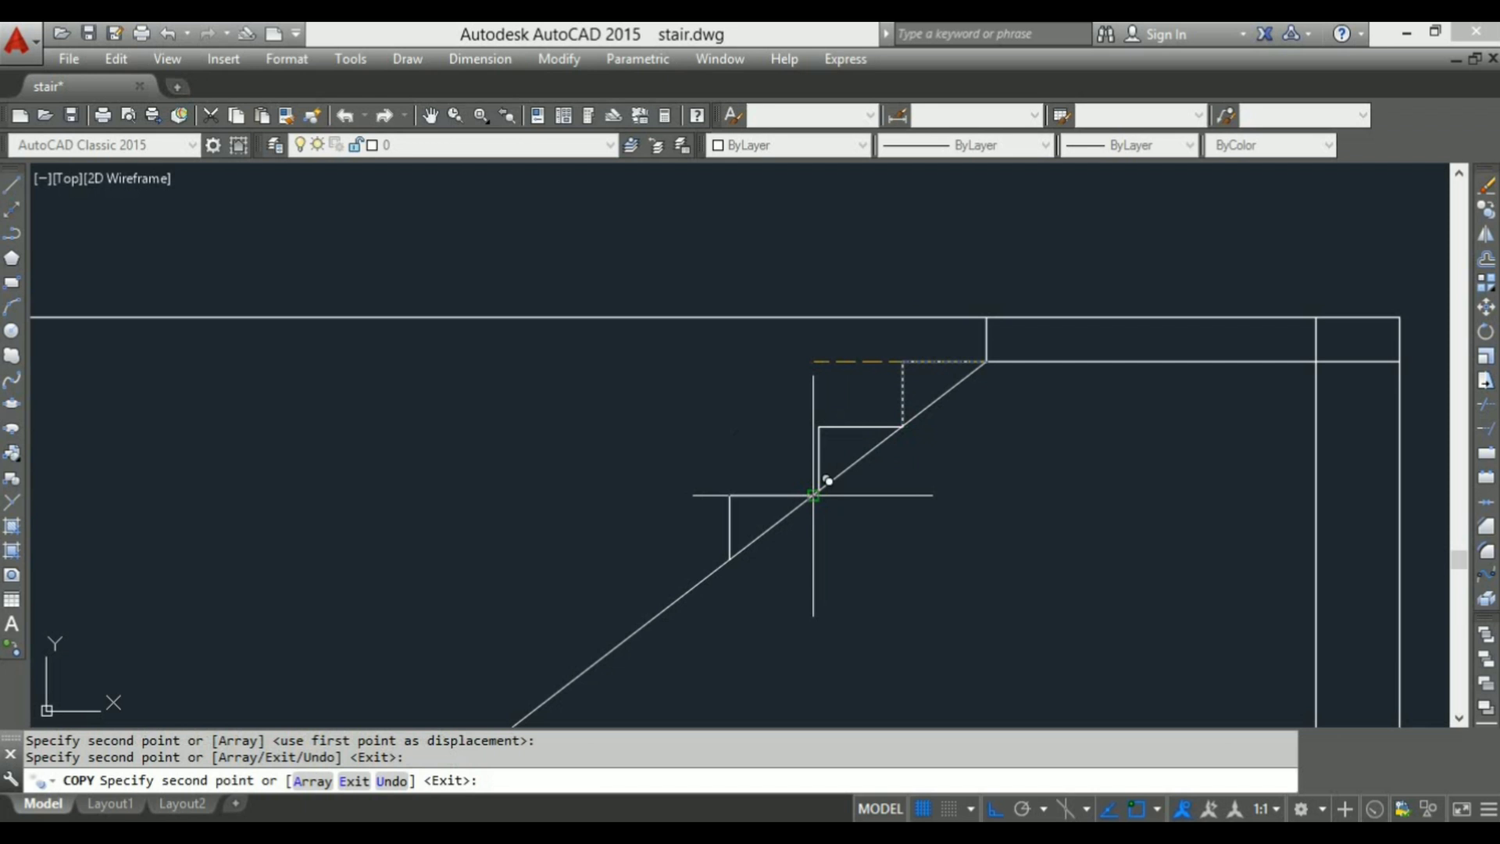
mouse_move(837, 495)
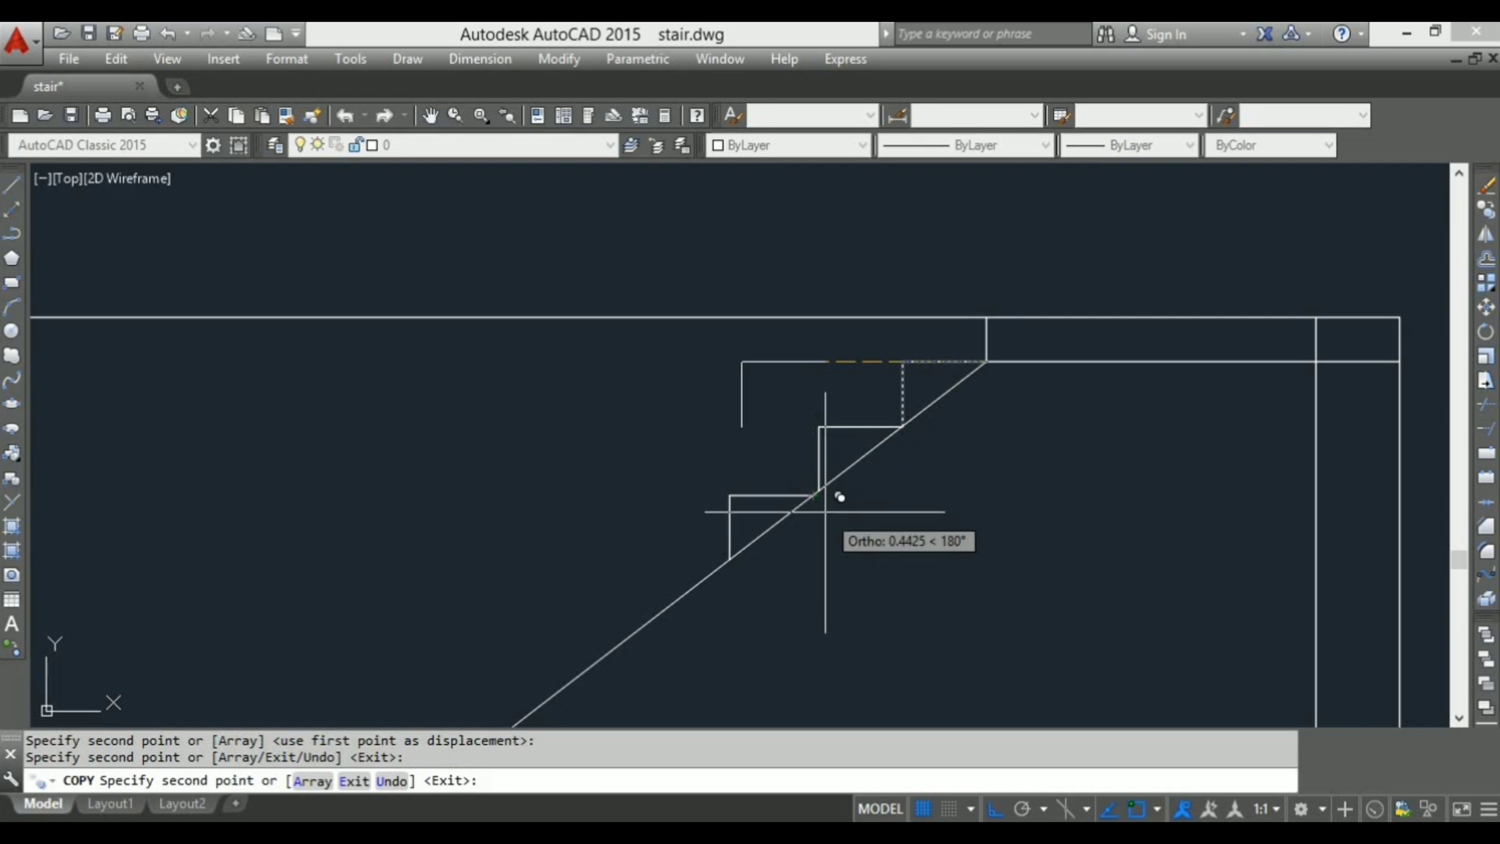
key("Escape")
type("tr")
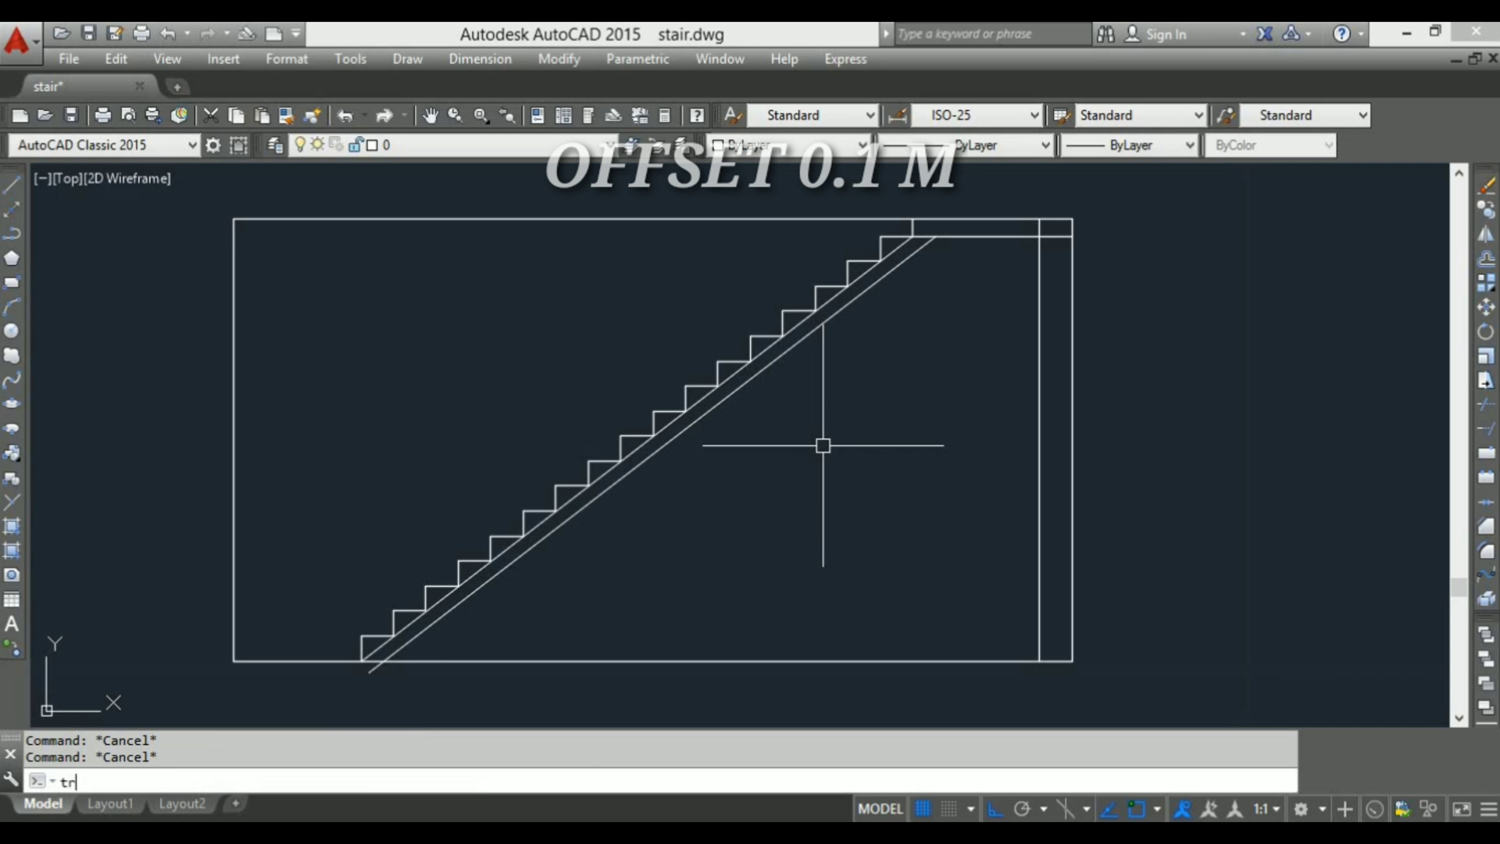
- Trim and erase leftover line ends and offset the slab underside so it meets the landing cleanly
key("Return")
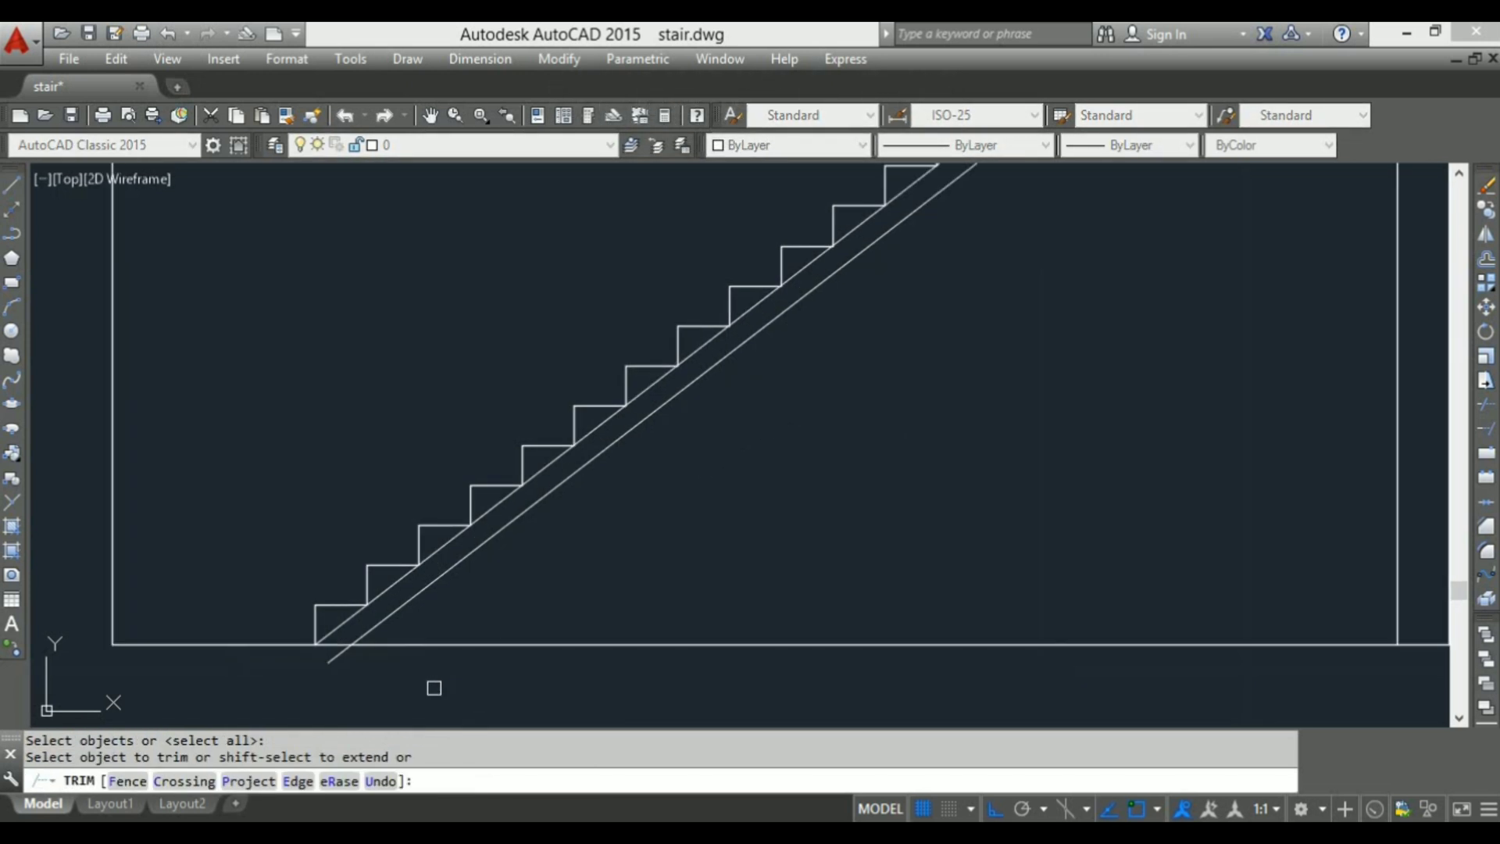
scroll("down", 3)
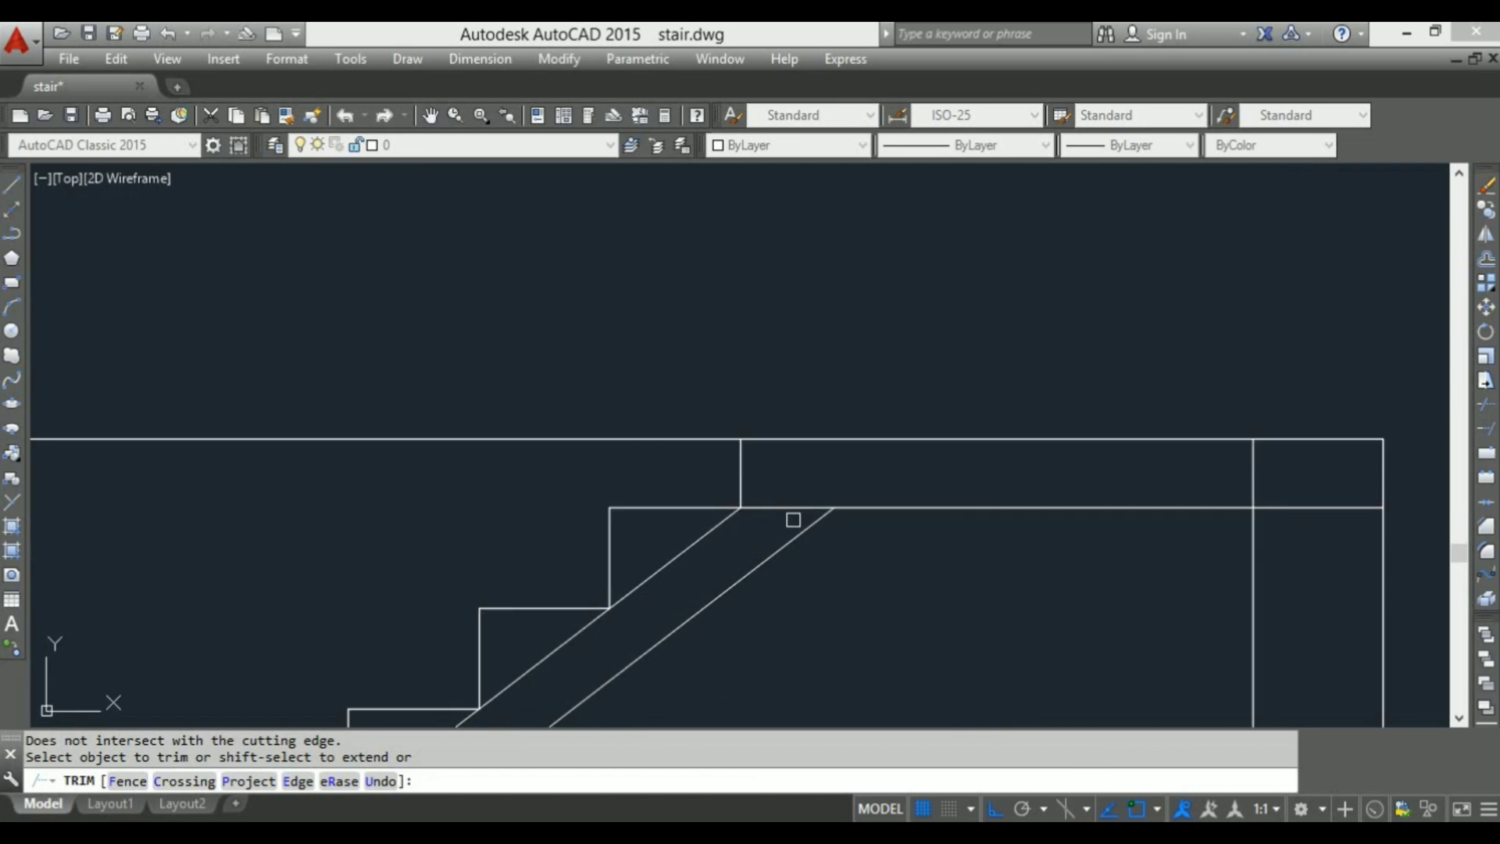
key("Escape")
type("o")
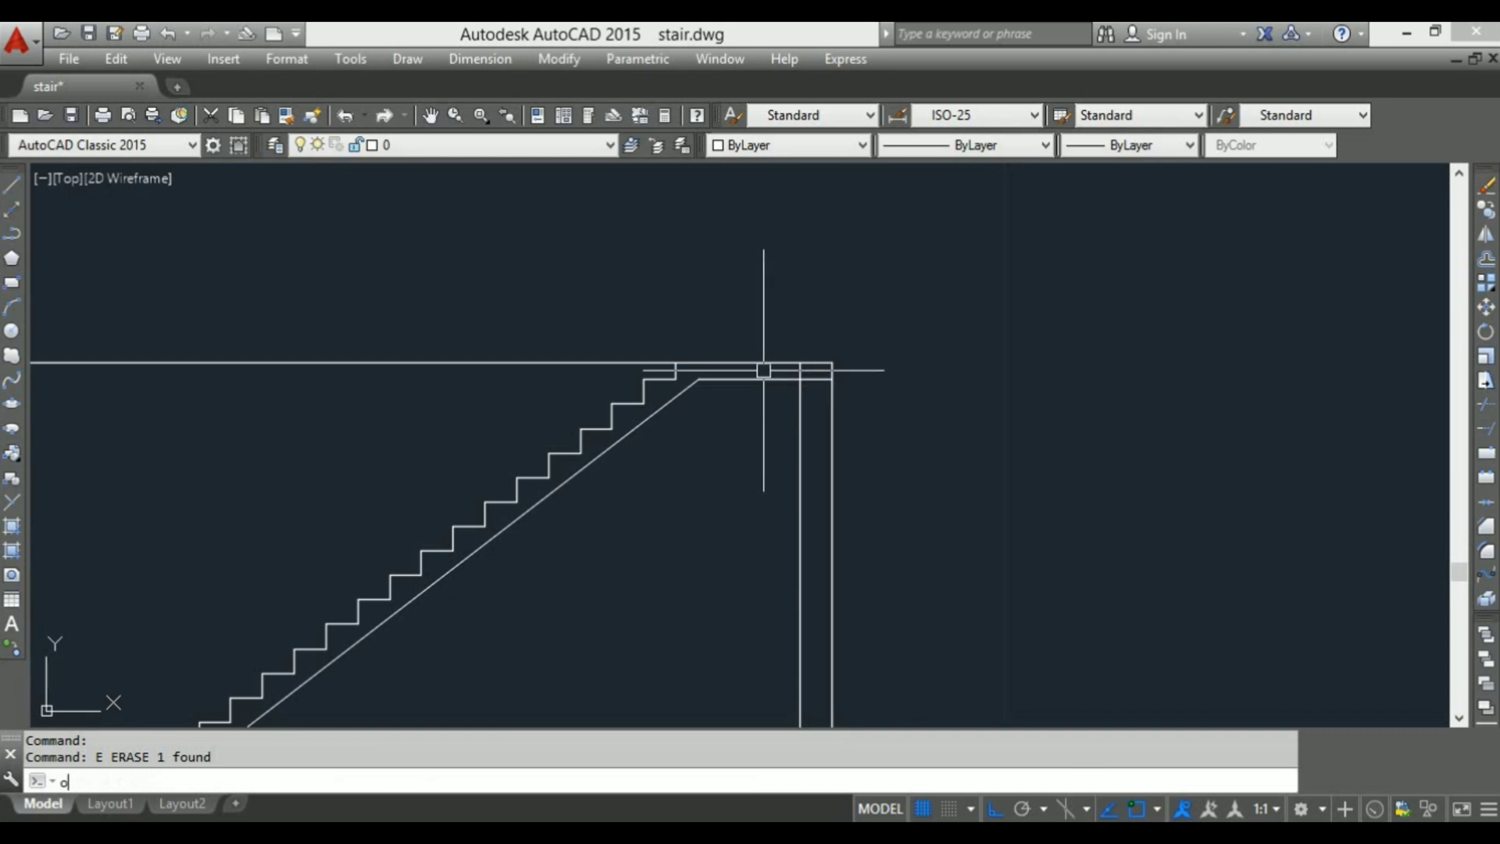
key("Return")
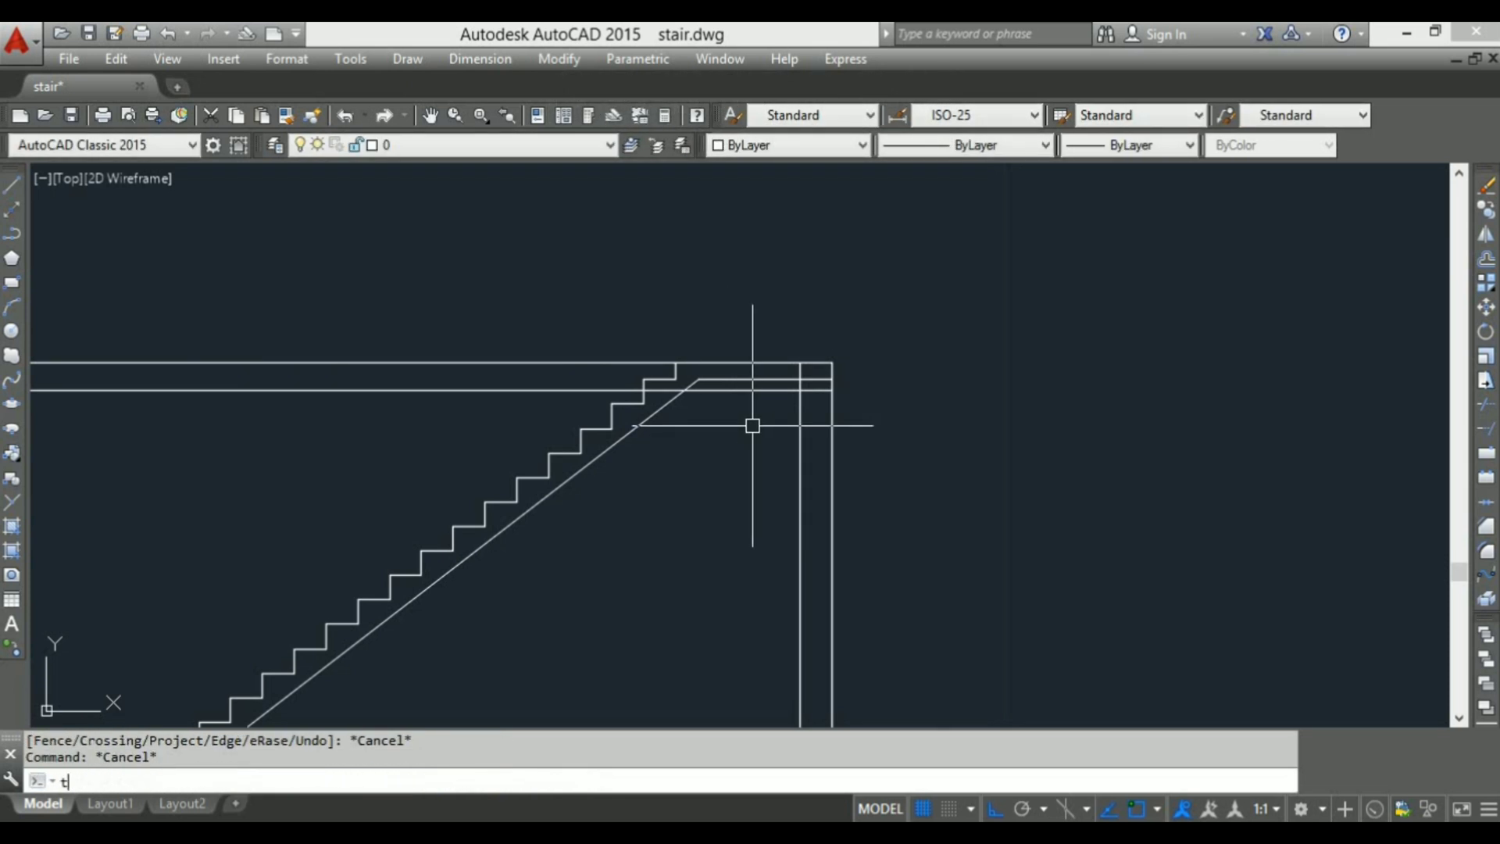
key("Return")
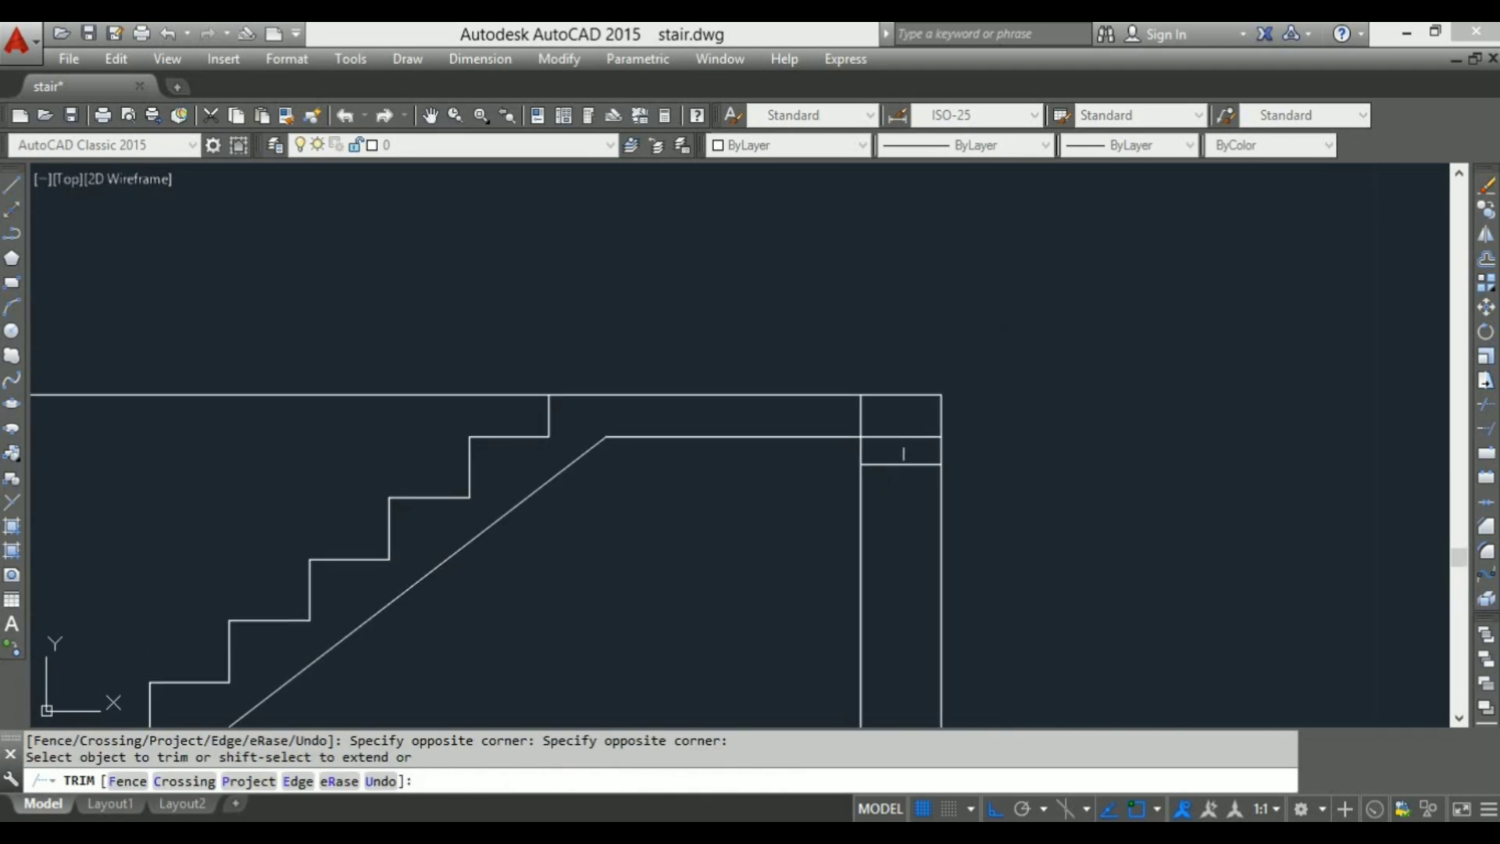
left_click(846, 398)
type("H")
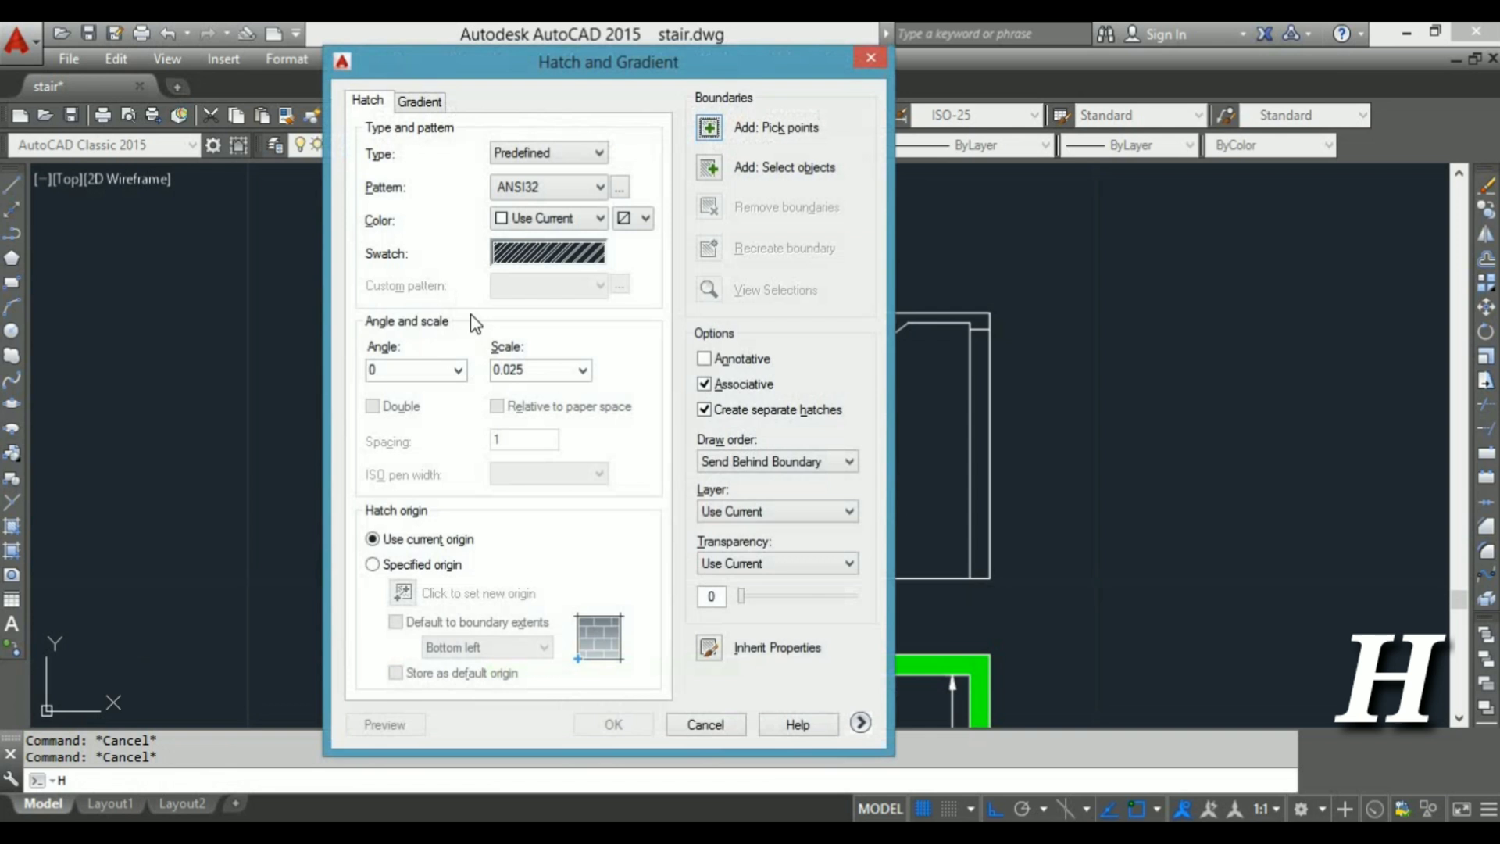
- Fill the step and landing areas with the AR-CONC concrete hatch pattern
left_click(619, 186)
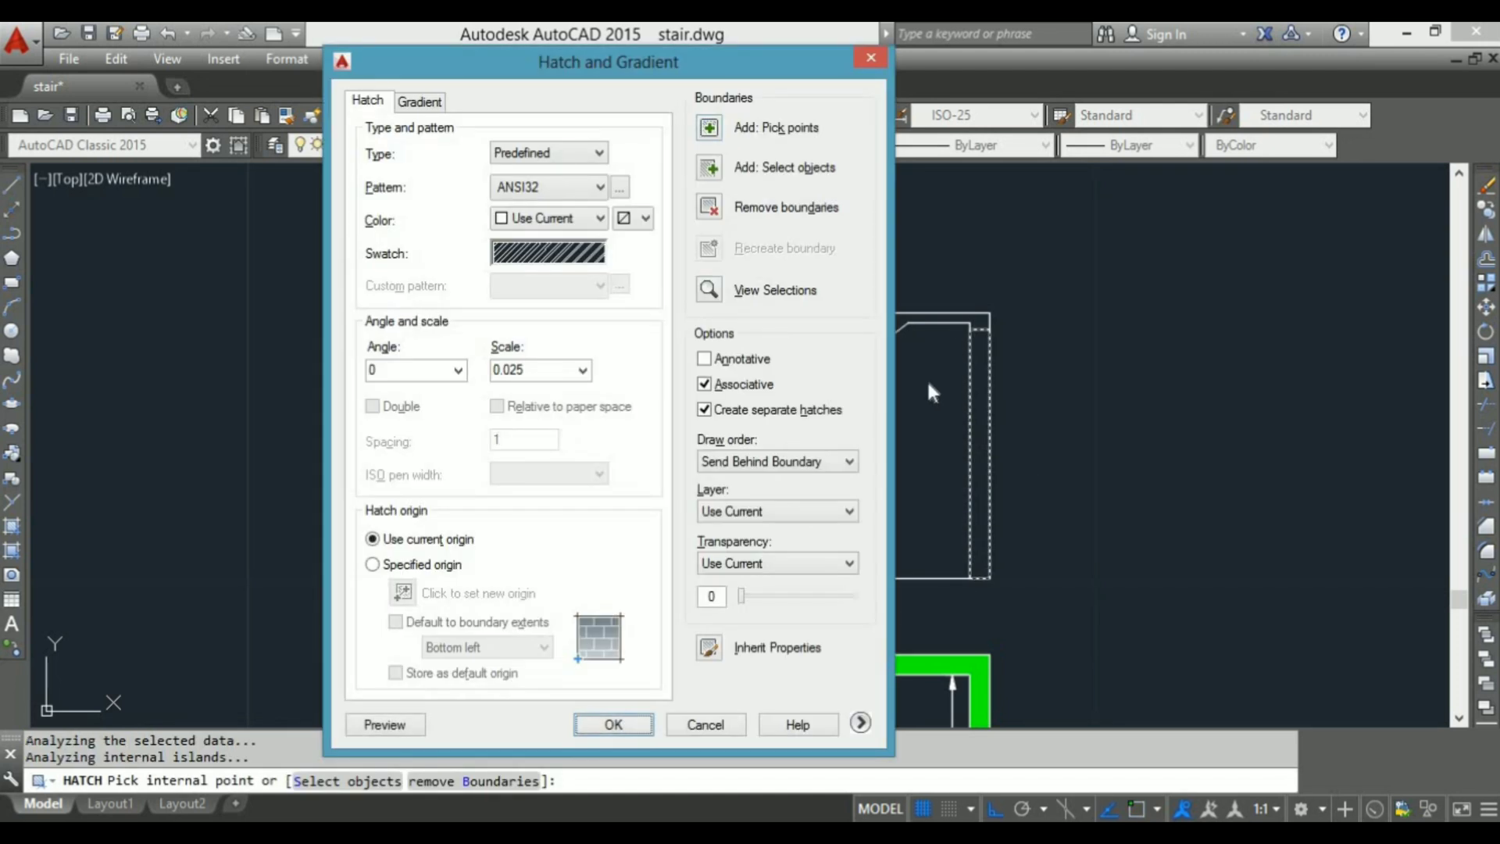
left_click(613, 723)
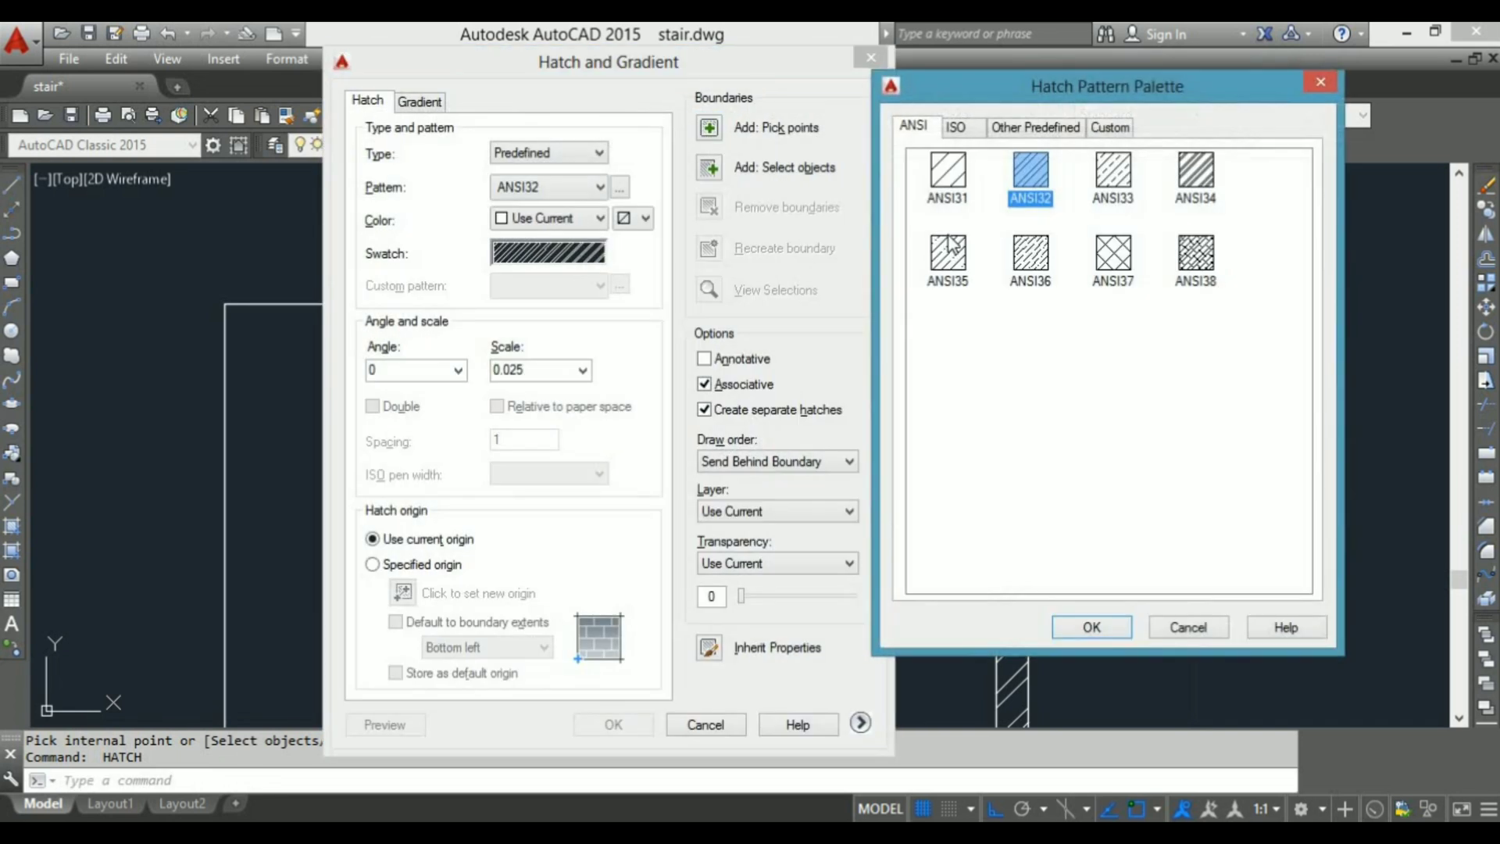
left_click(1034, 126)
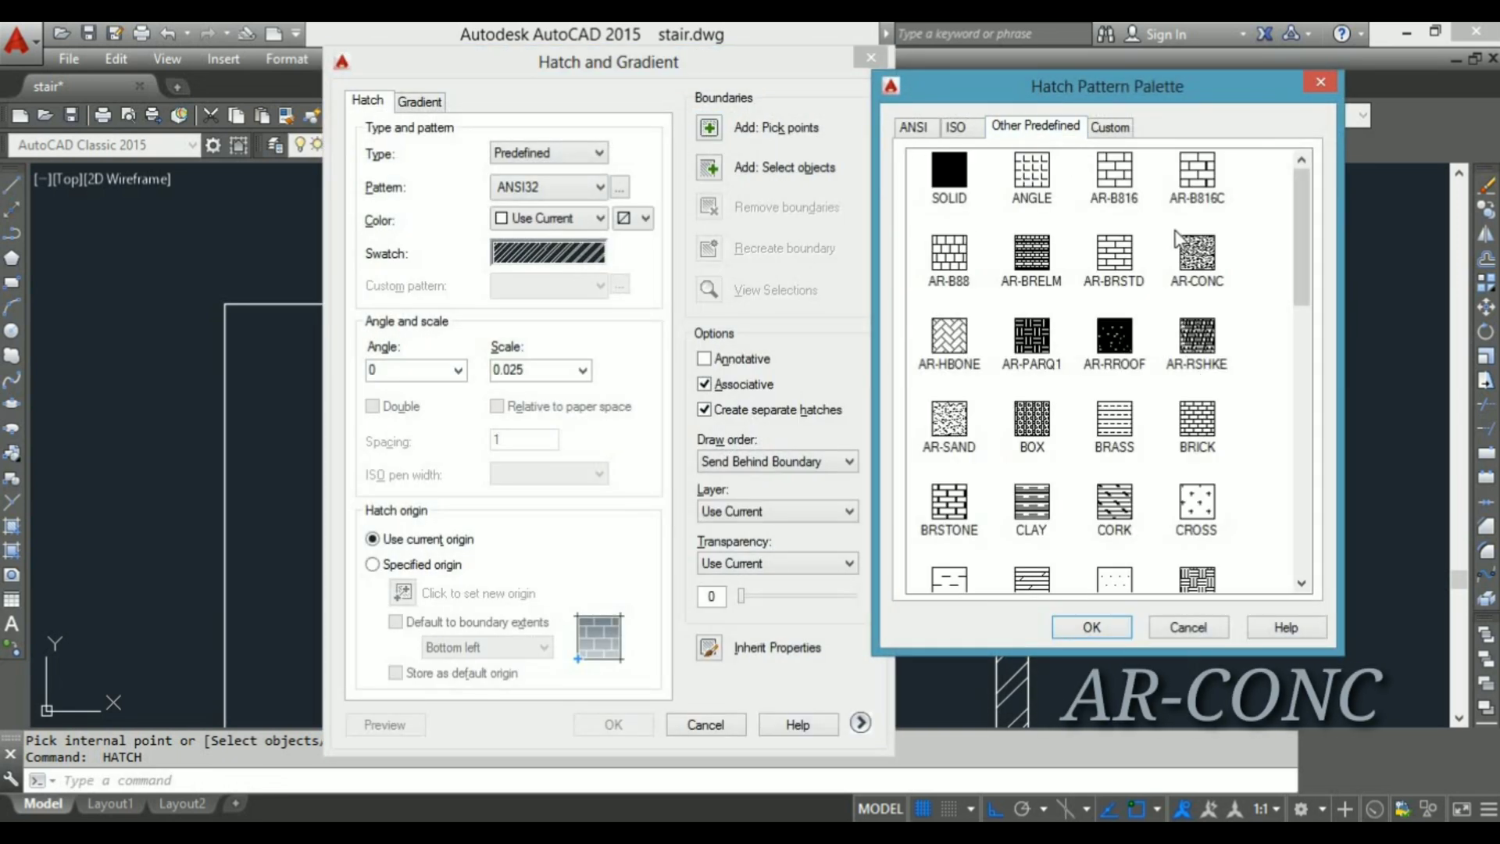
left_click(1090, 627)
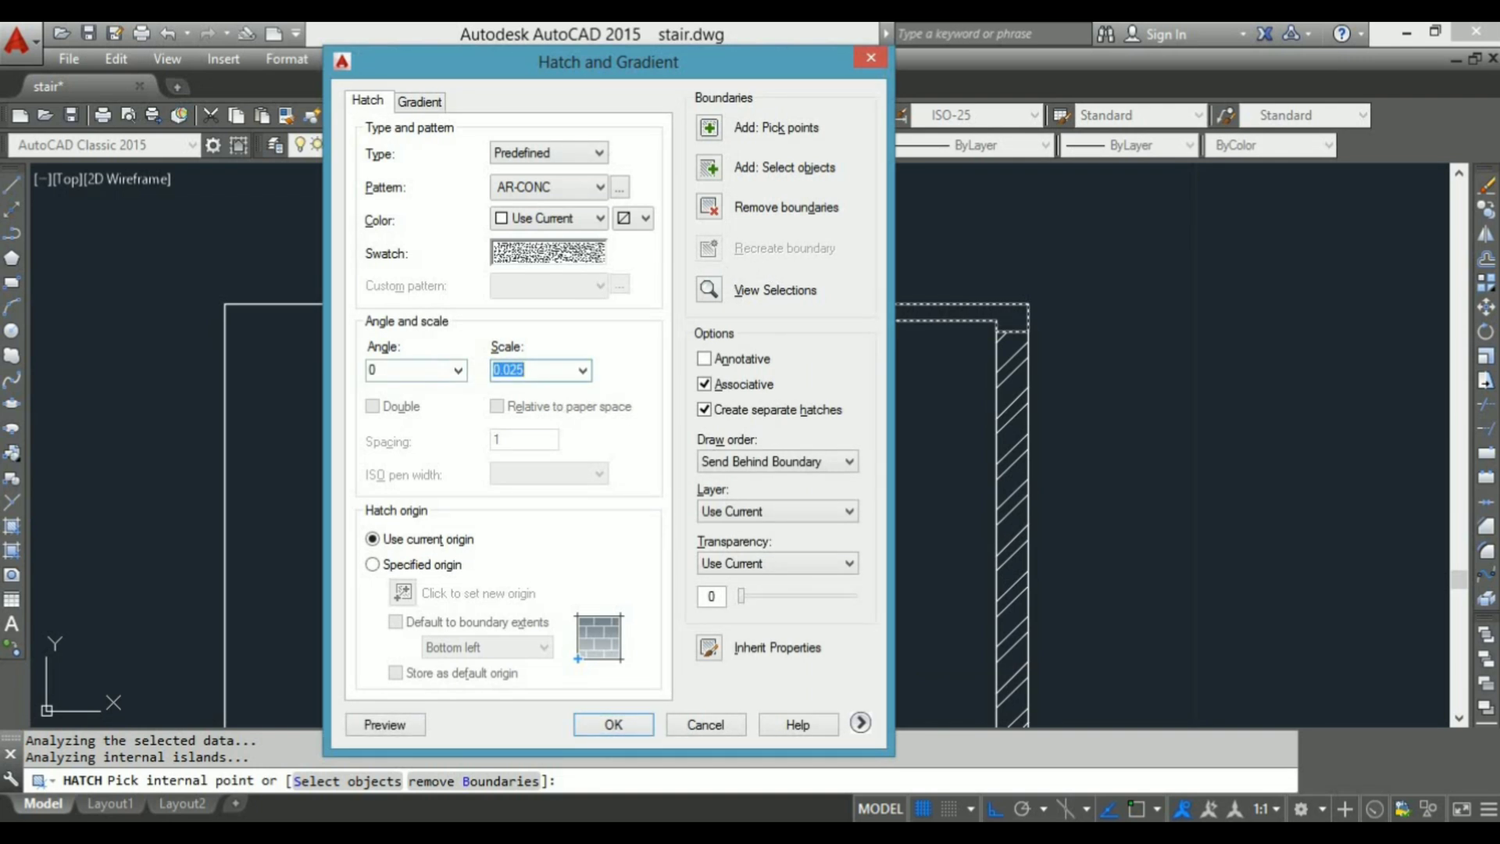
left_click(613, 724)
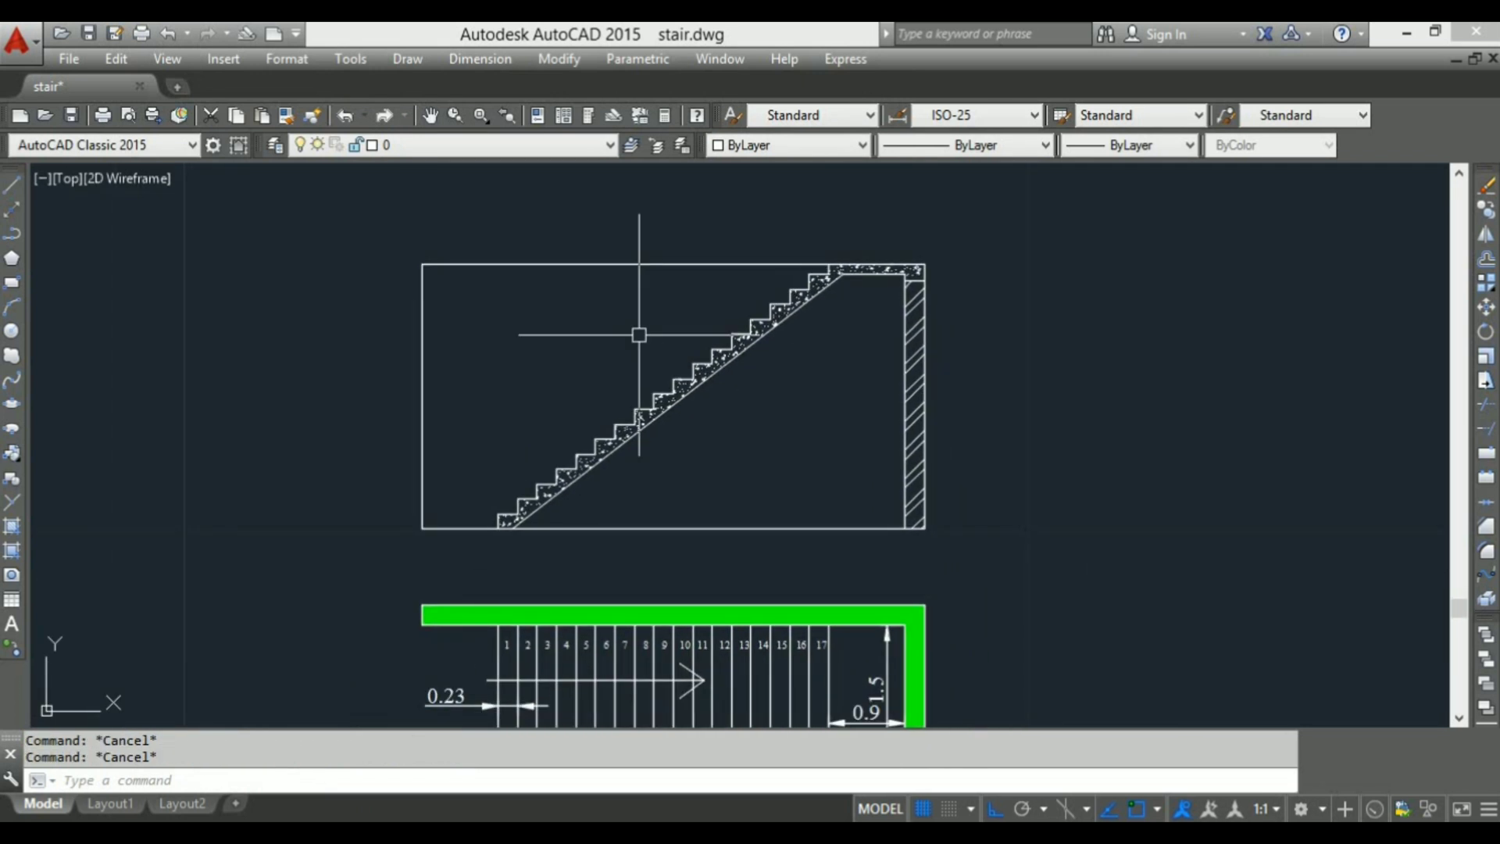
- Add linear dimensions of 0.23 for a tread and 0.18 for a riser on the upper steps
left_click(480, 57)
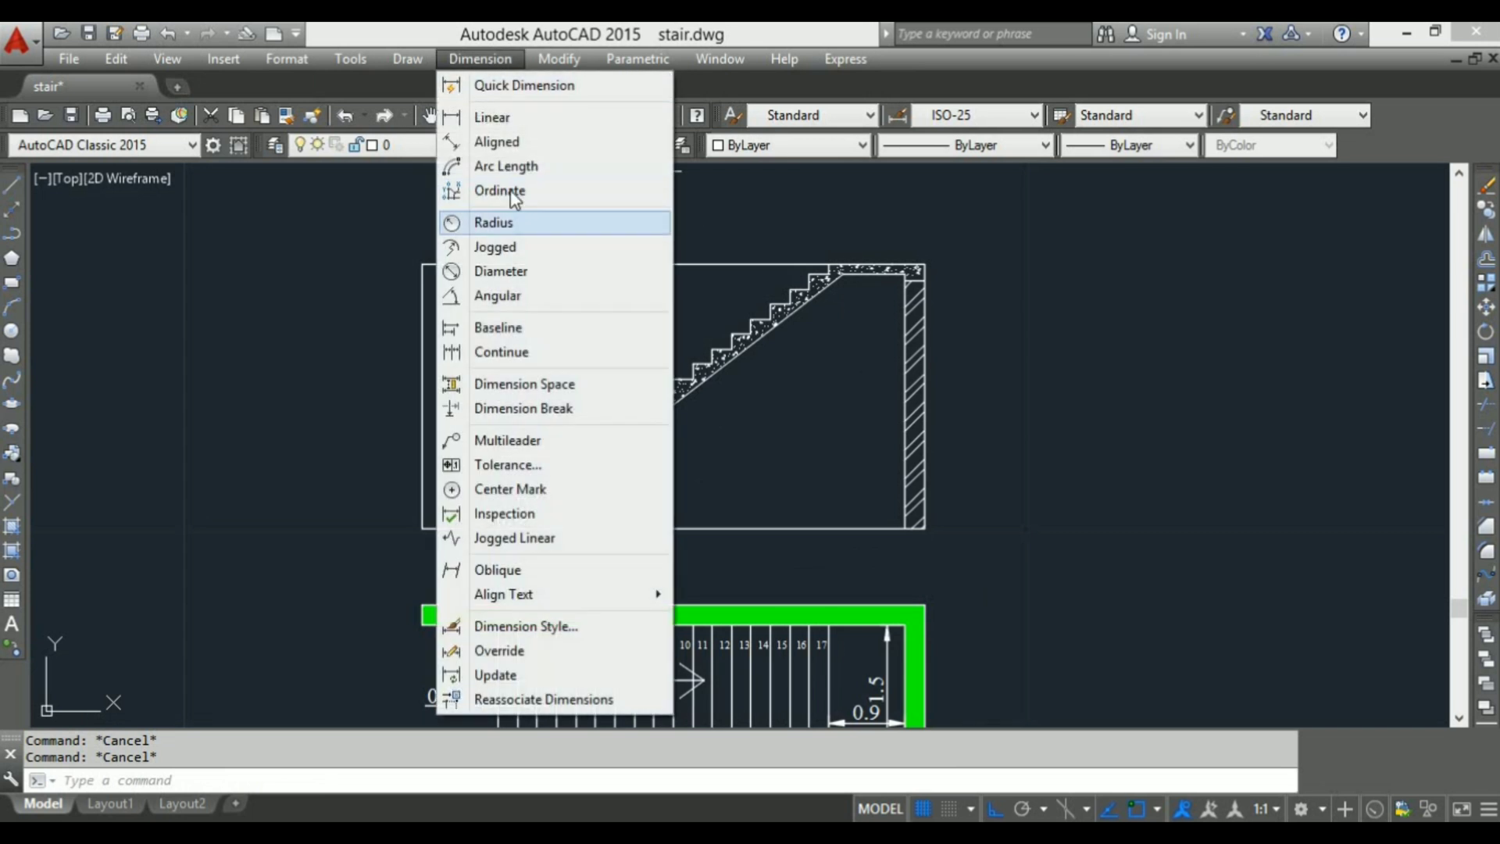
left_click(492, 117)
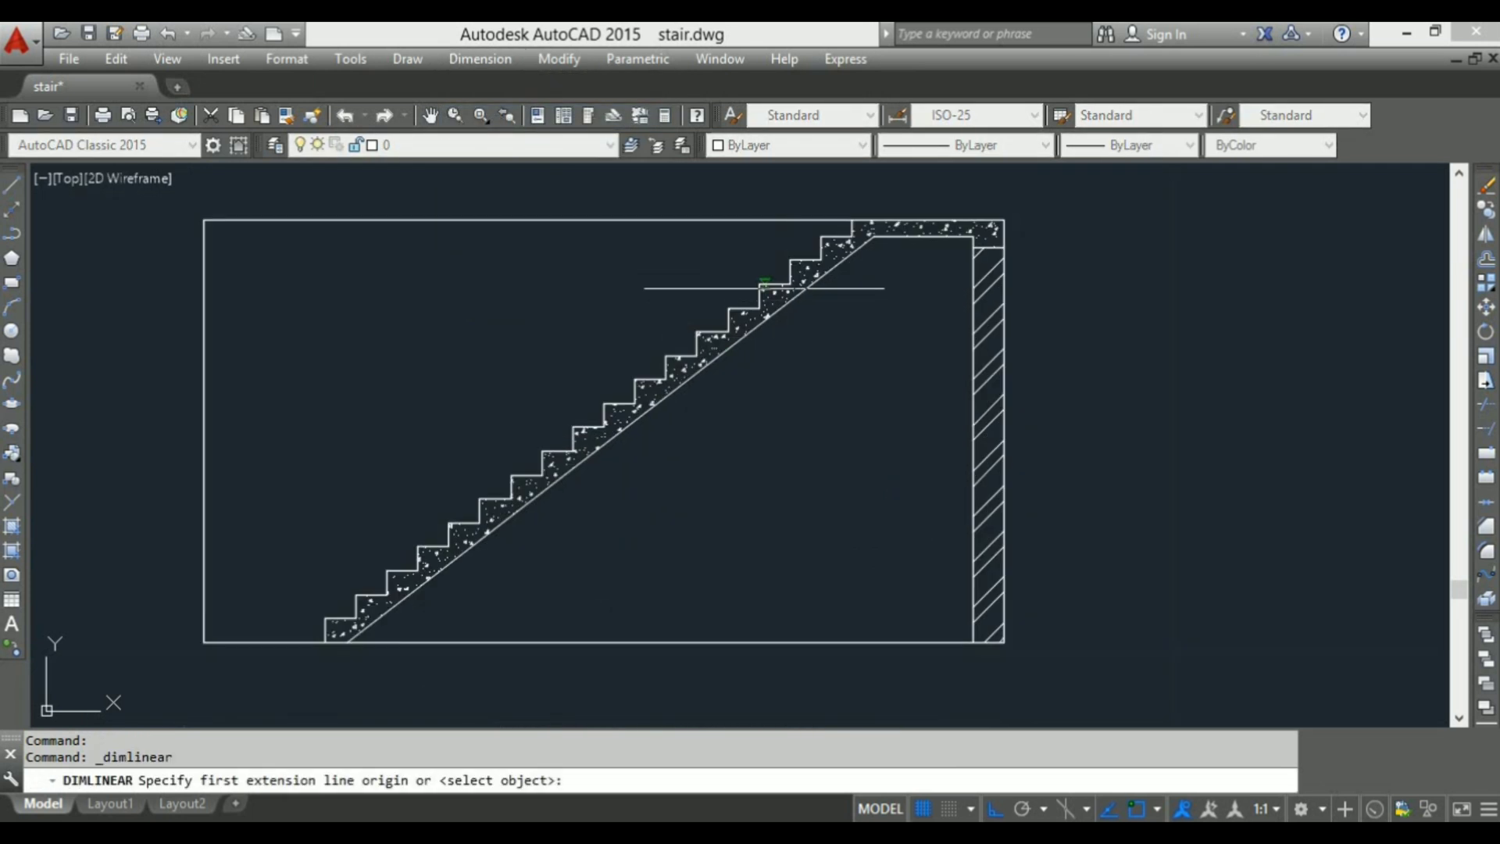
left_click(784, 283)
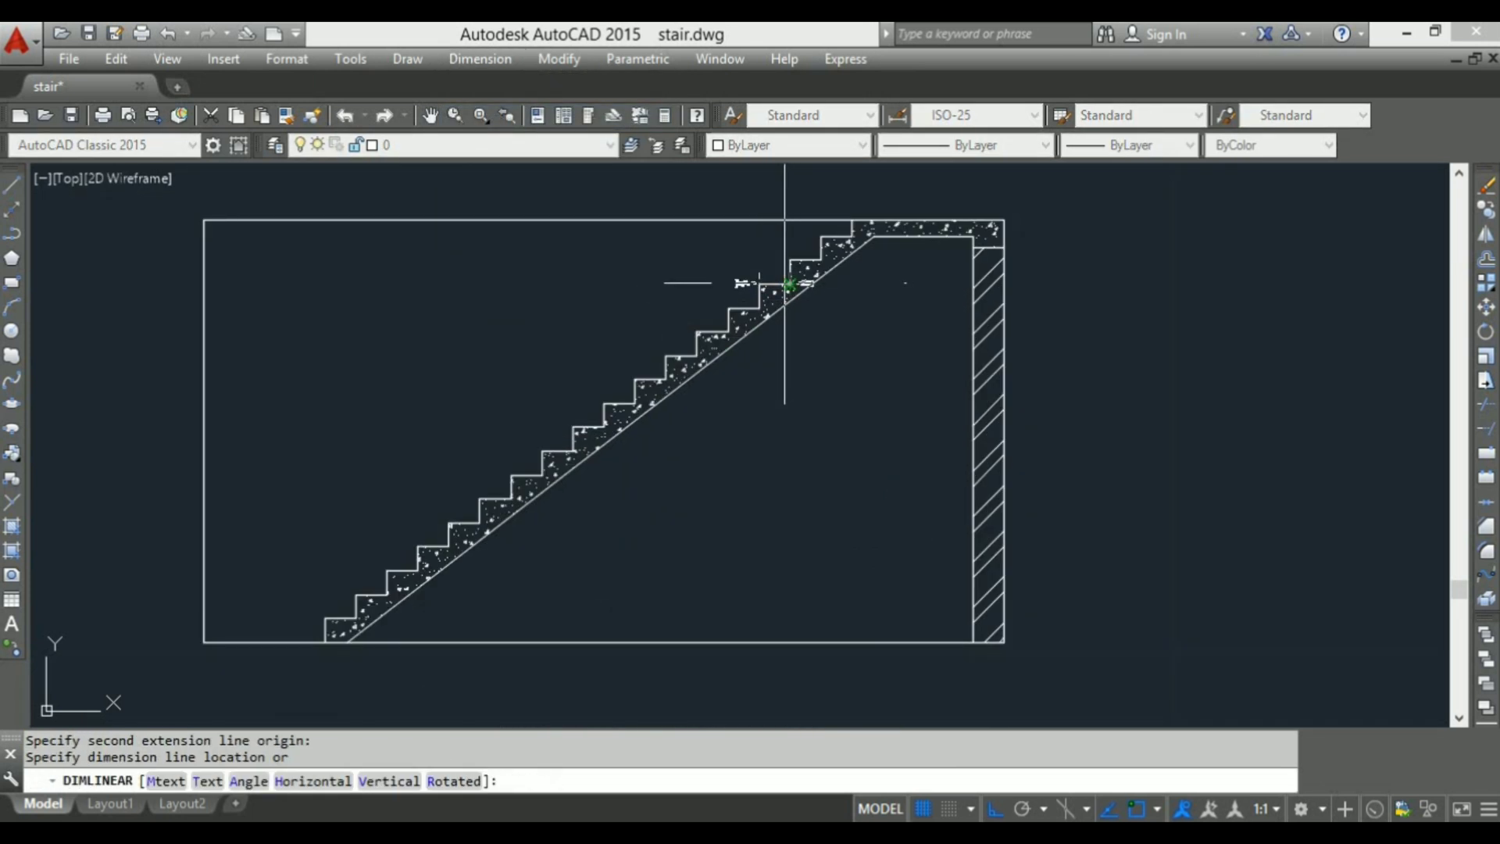
mouse_move(774, 289)
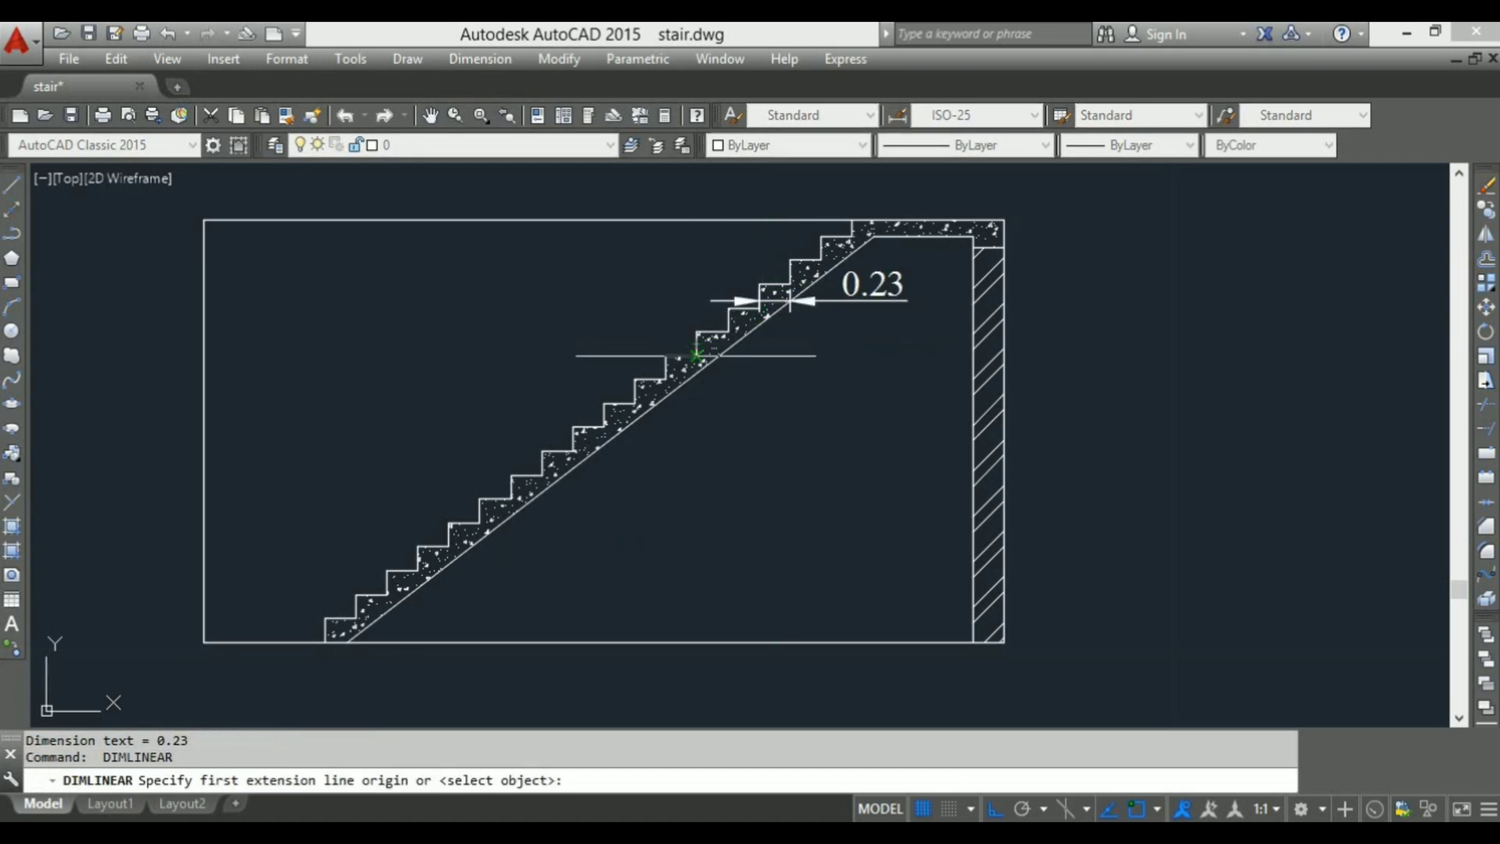
left_click(696, 330)
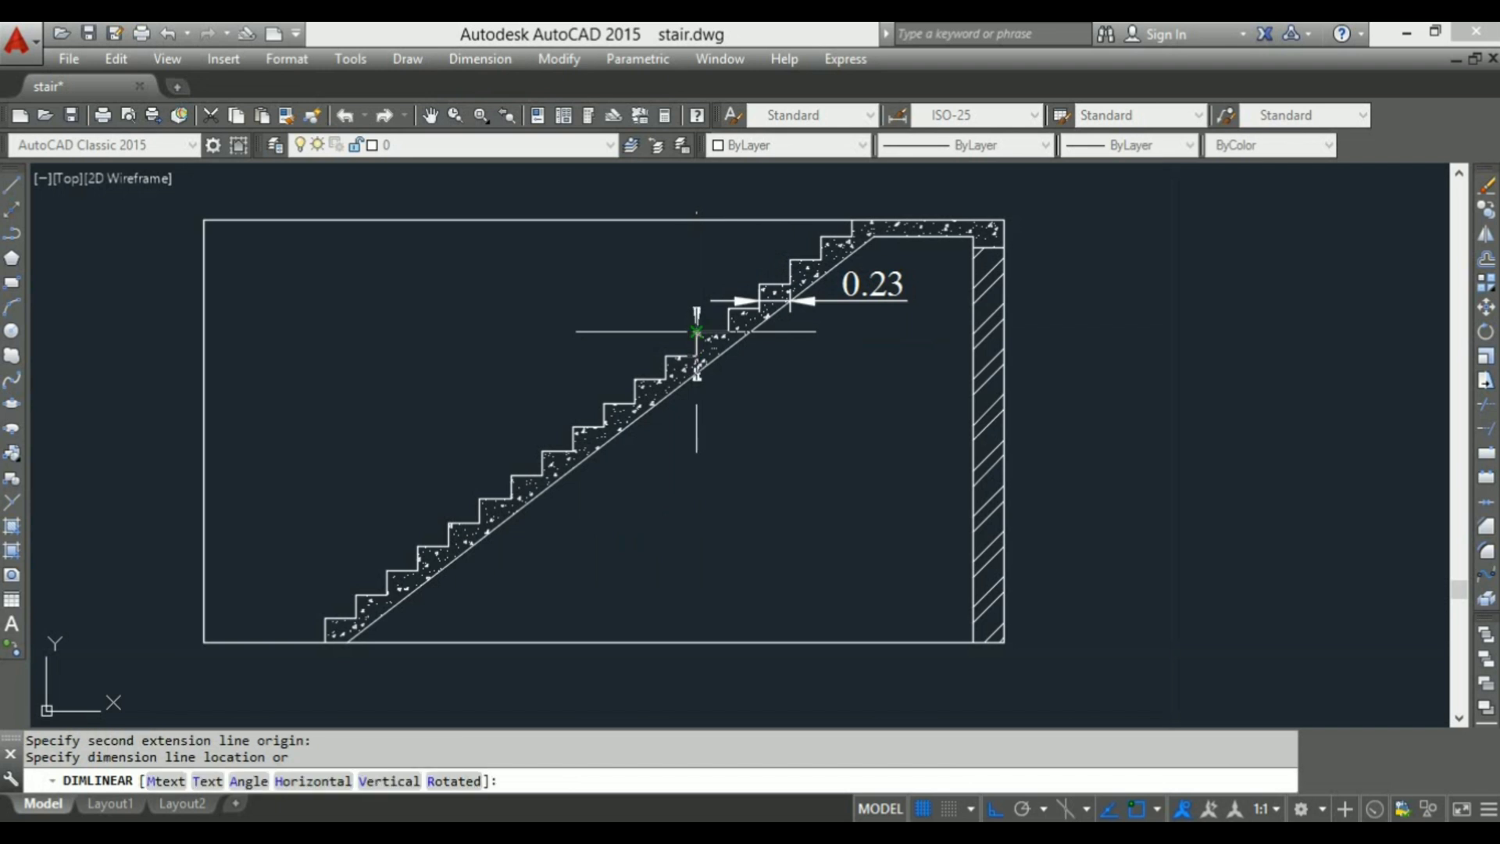
left_click(675, 330)
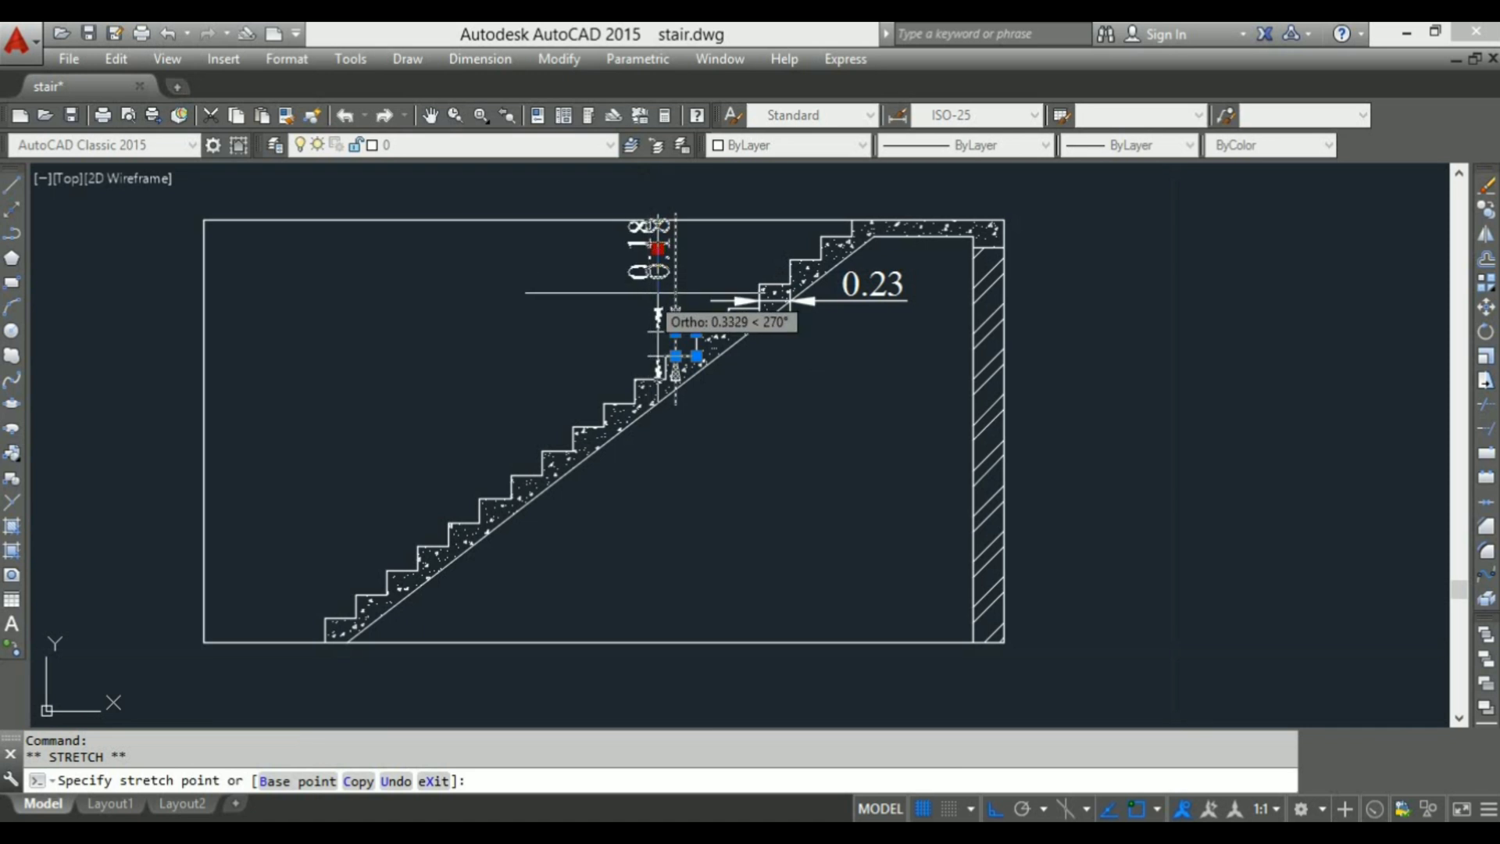
key("Escape")
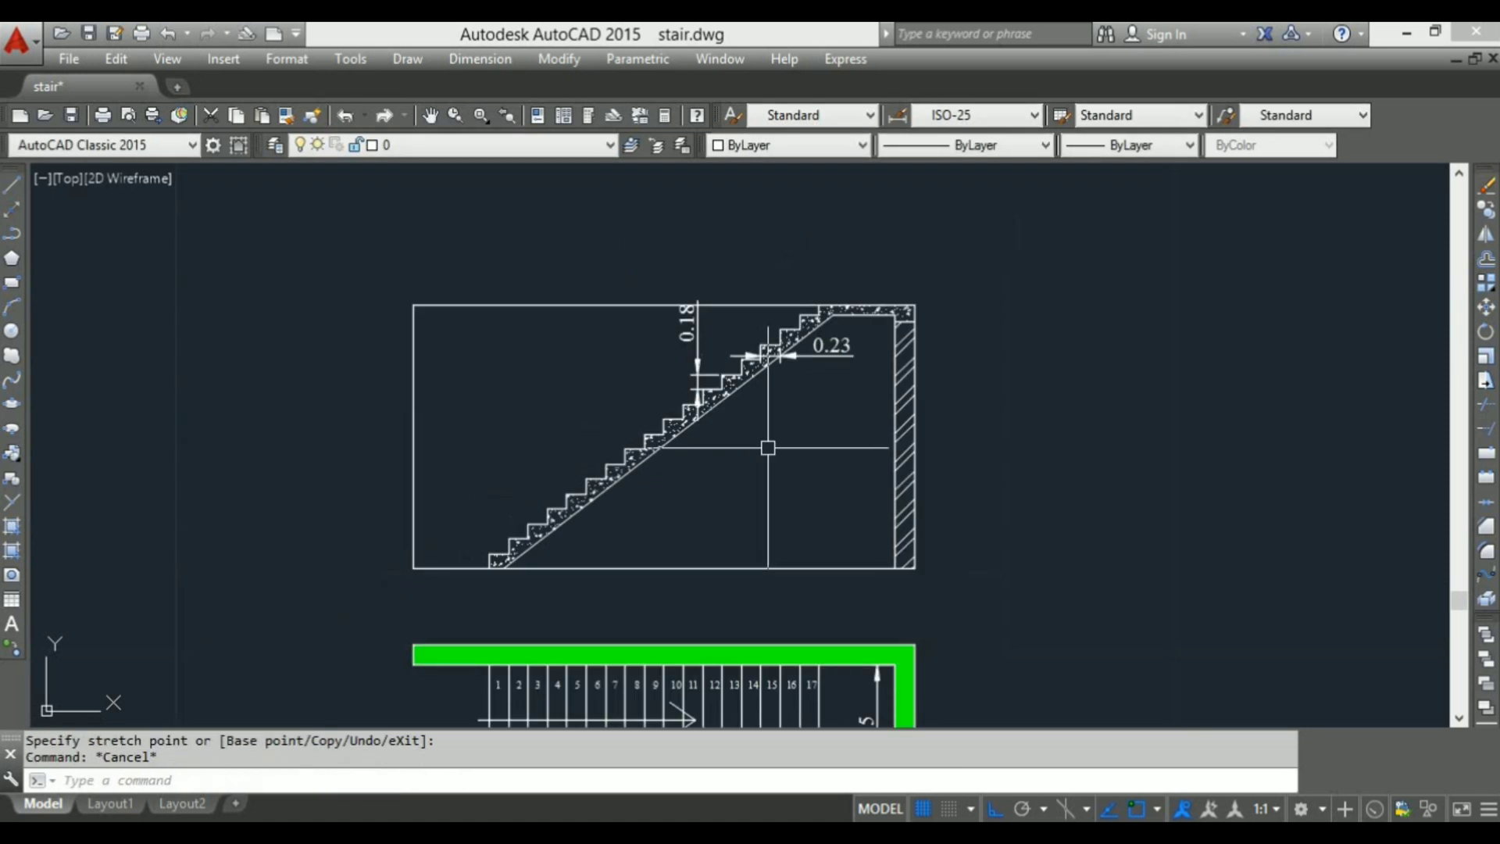